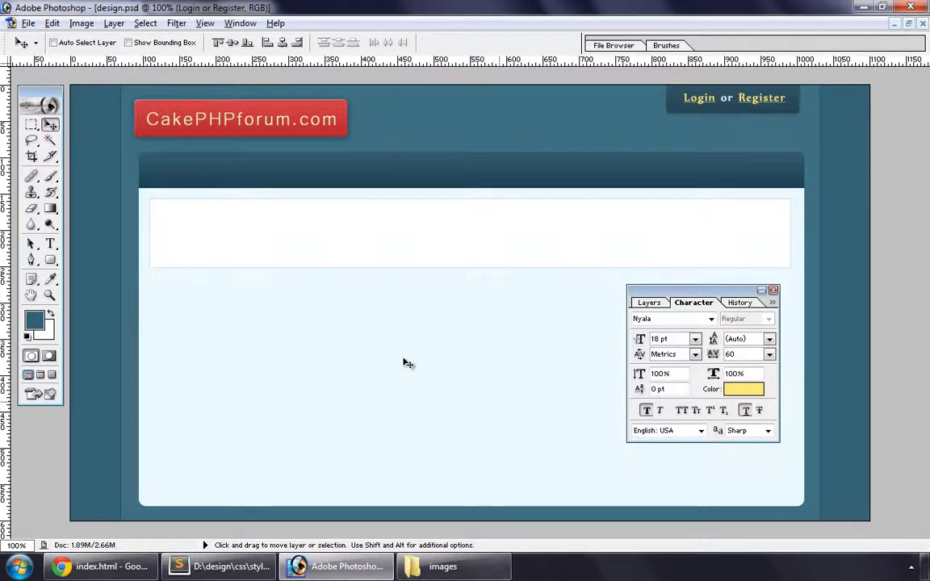
# Step: Slice a band across the pale blue content box and check its edges at close zoom
pyautogui.click(50, 155)
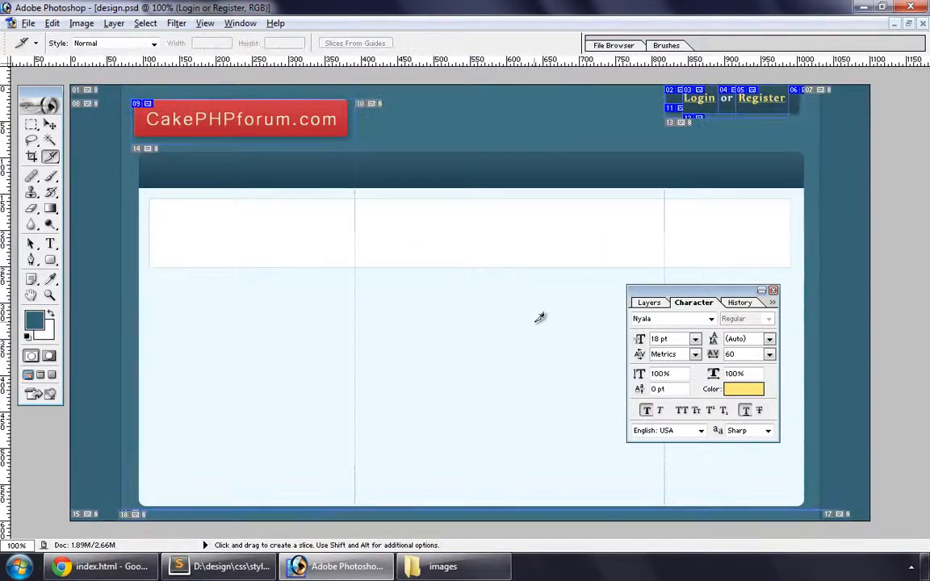
pyautogui.moveTo(145, 278)
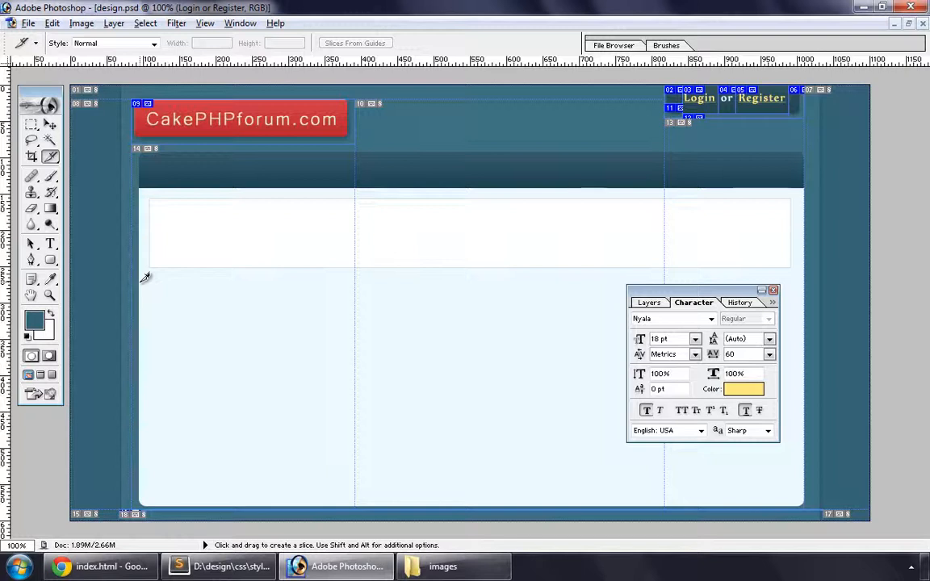
pyautogui.moveTo(142, 282); pyautogui.dragTo(508, 416)
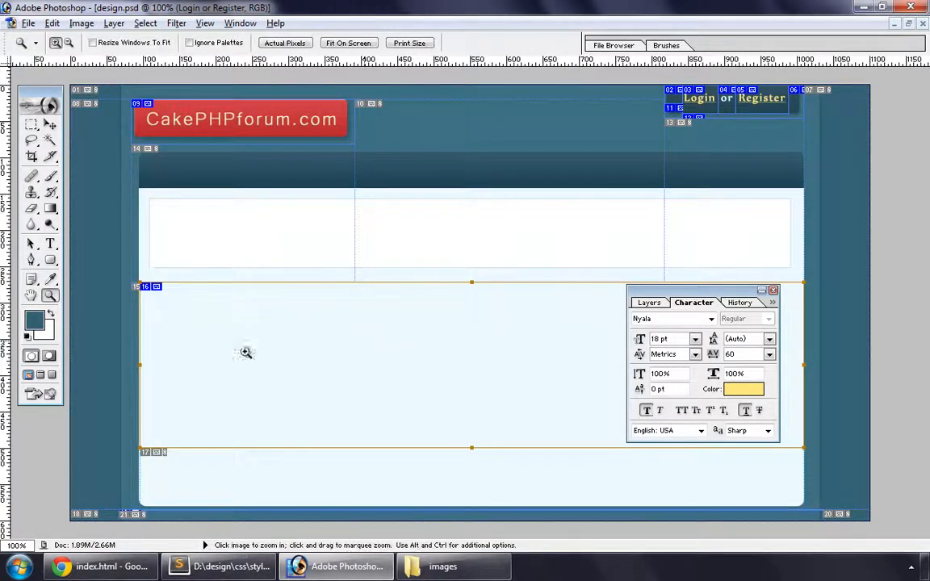
pyautogui.click(246, 352)
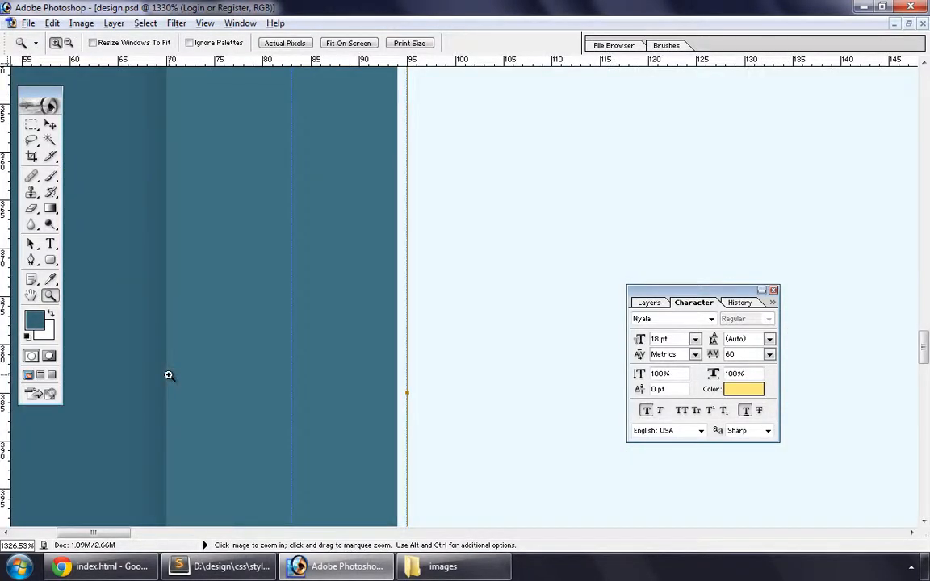
pyautogui.click(52, 156)
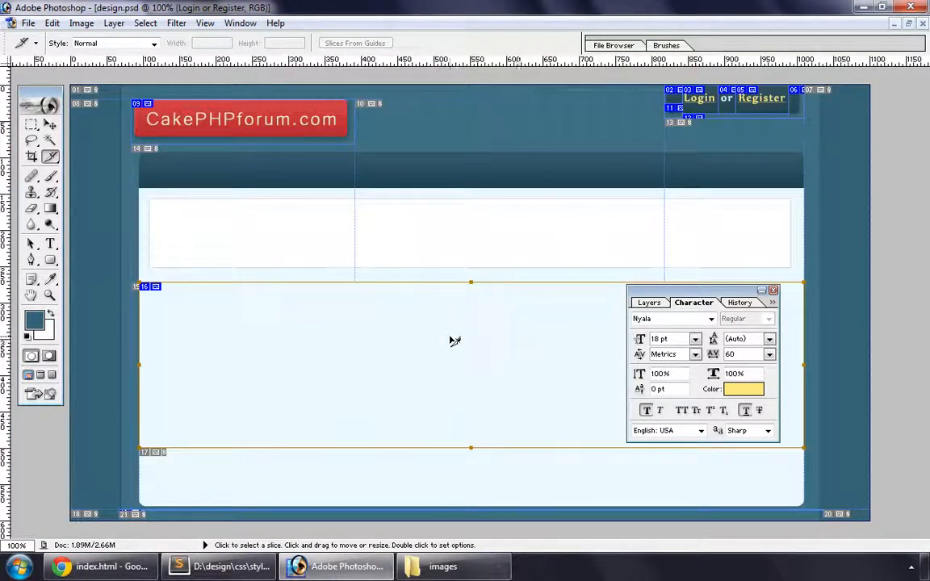
# Step: Read the slice's width and height in Slice Options and sample the box colour #EDFAFF
pyautogui.rightClick(455, 340)
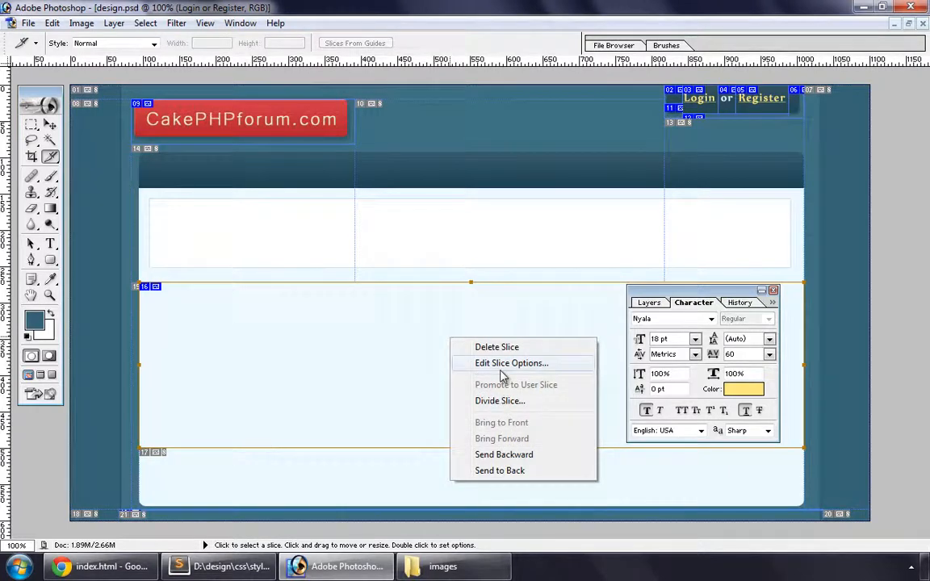
pyautogui.click(510, 362)
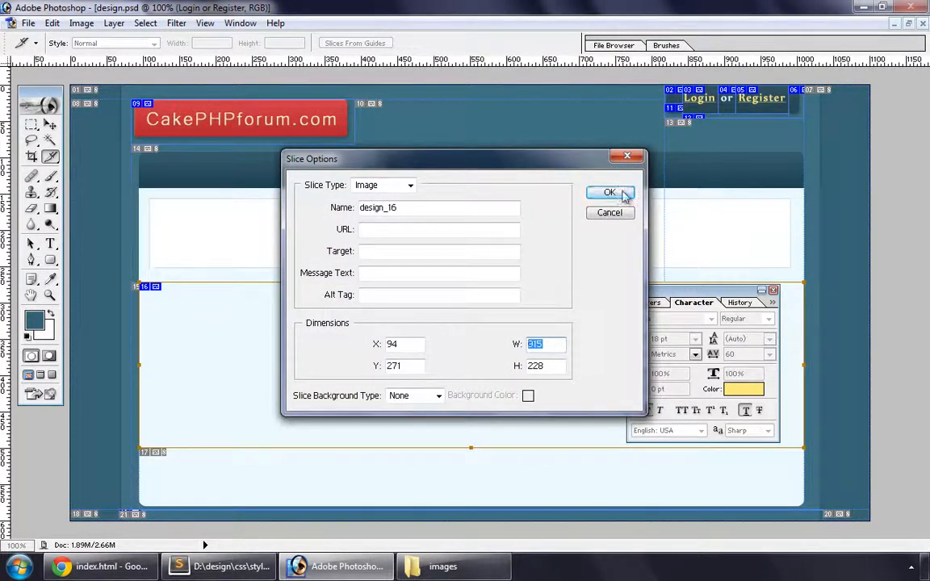
pyautogui.click(610, 192)
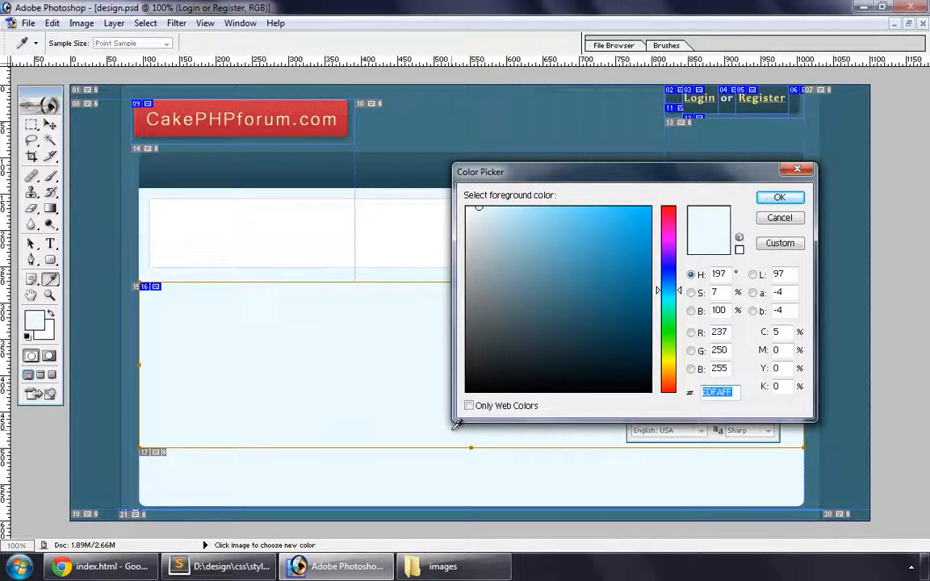
pyautogui.click(218, 565)
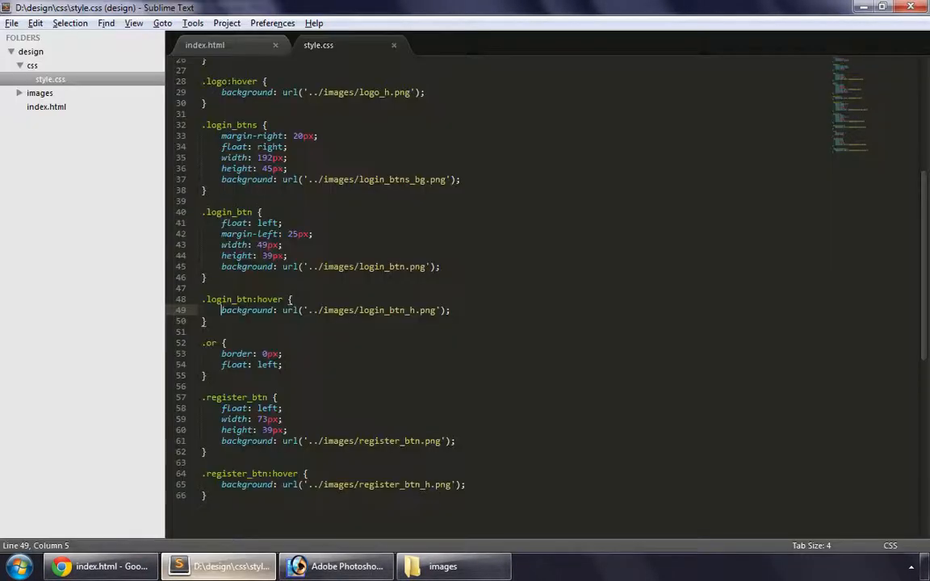
# Step: Add <div class="topics"></div> to index.html after the login buttons block and save
pyautogui.click(203, 45)
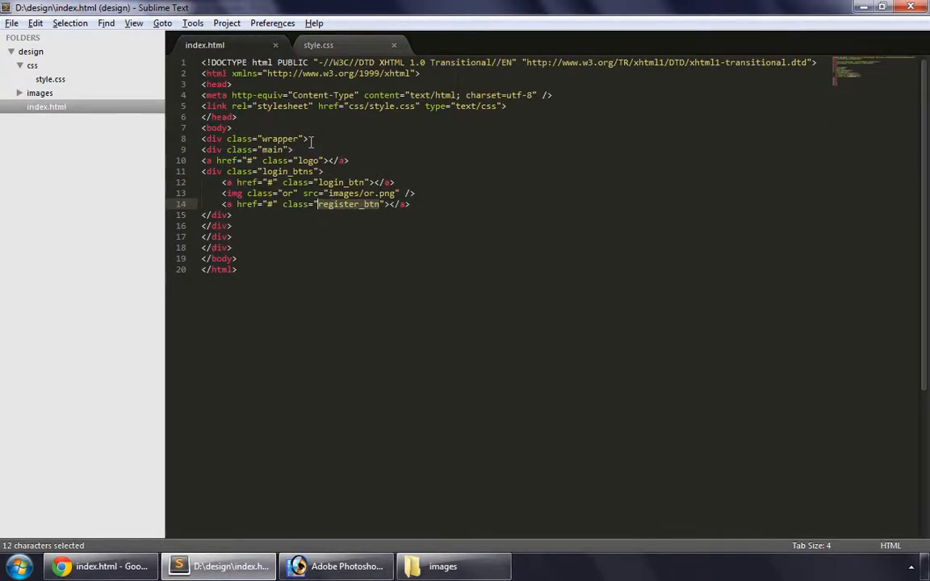
pyautogui.press('enter')
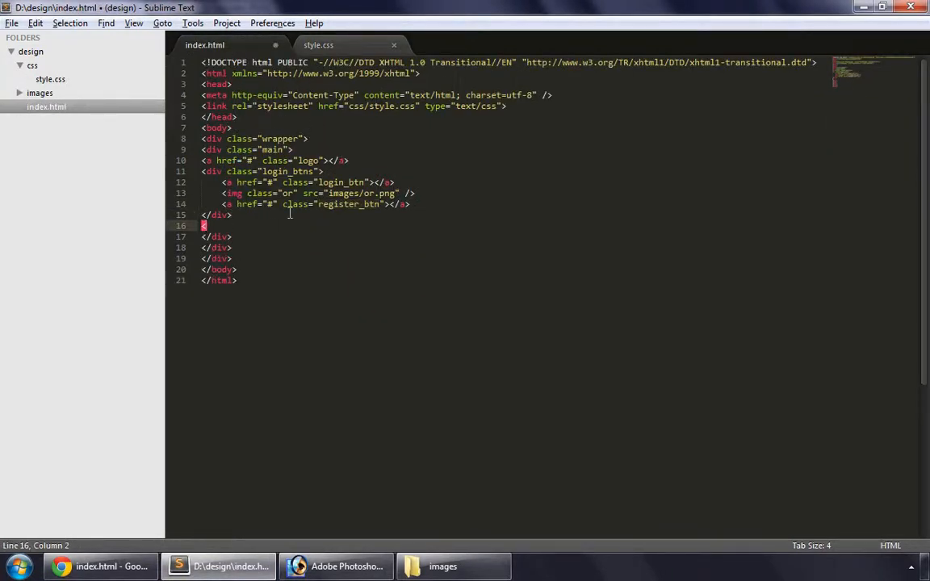
pyautogui.write('div class=')
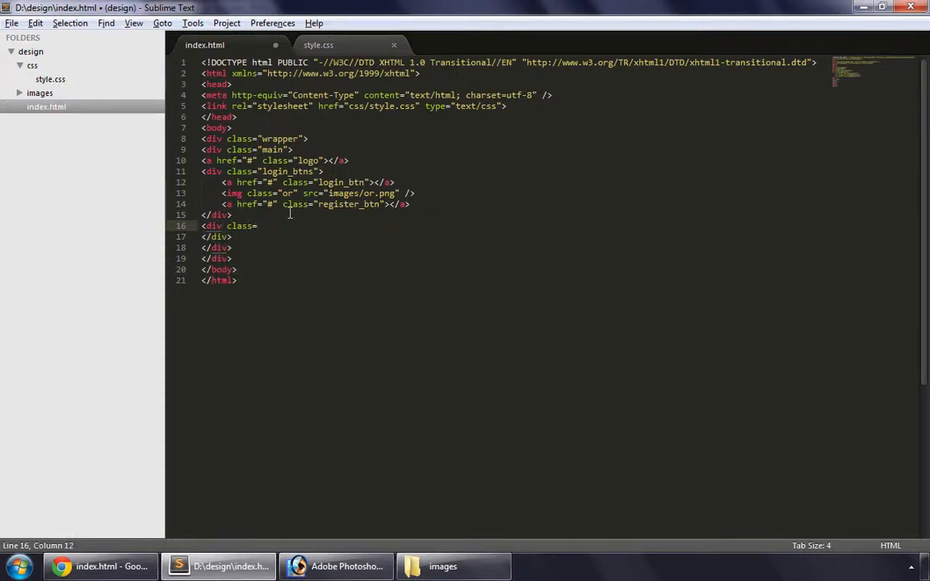
pyautogui.write('topic"')
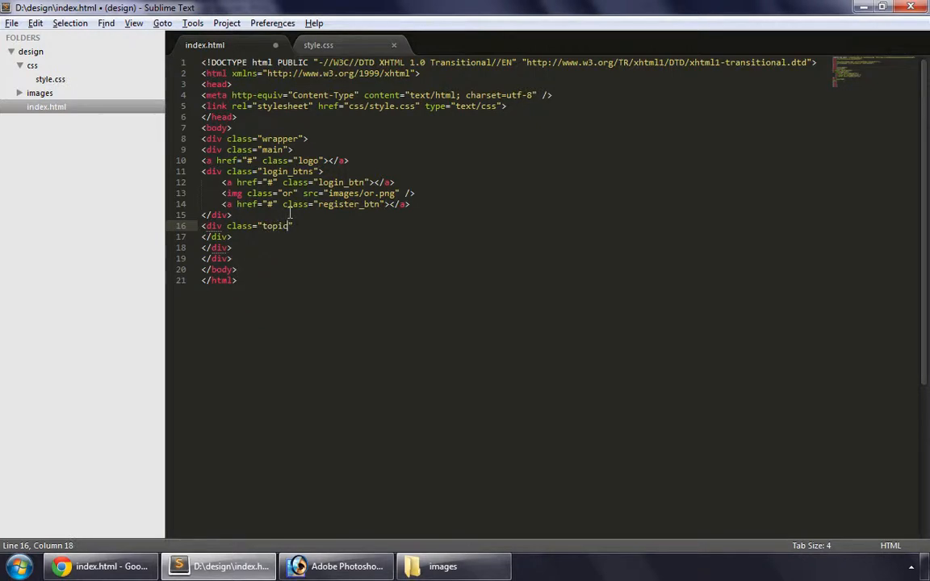
pyautogui.write('s">')
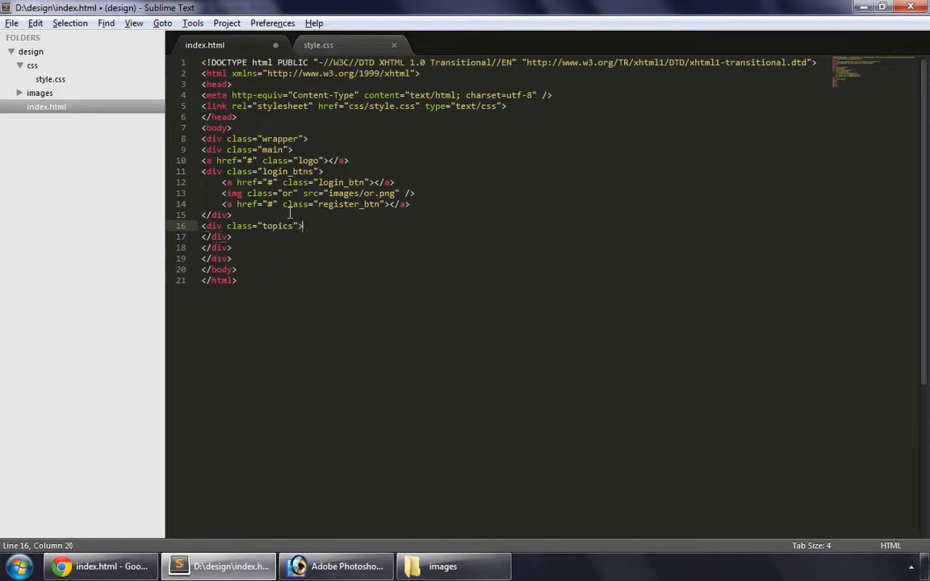
pyautogui.write('</div>')
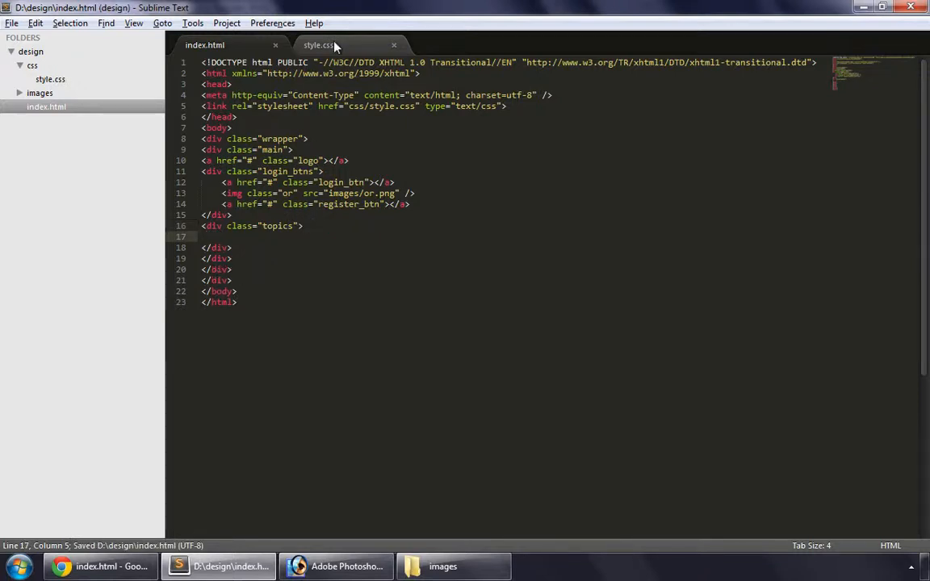
# Step: Write a .topics rule in style.css: #EDFAFF background, left float, 915px wide, 800px tall
pyautogui.click(318, 45)
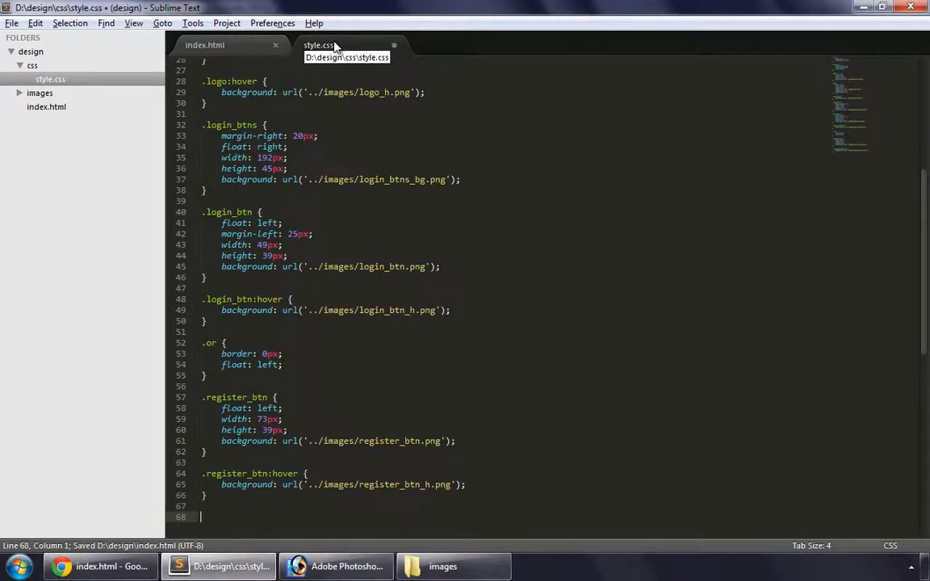
pyautogui.write('.topics {')
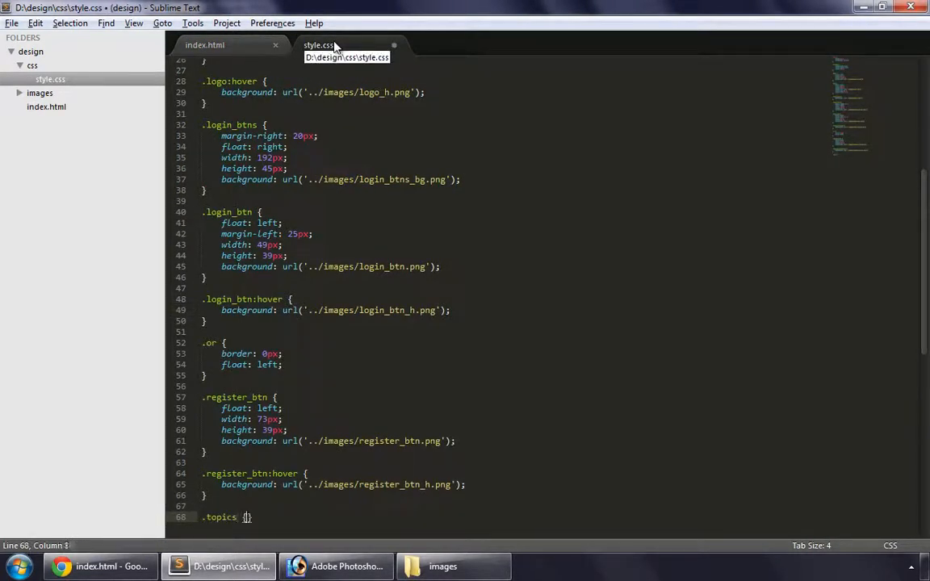
pyautogui.write('background:')
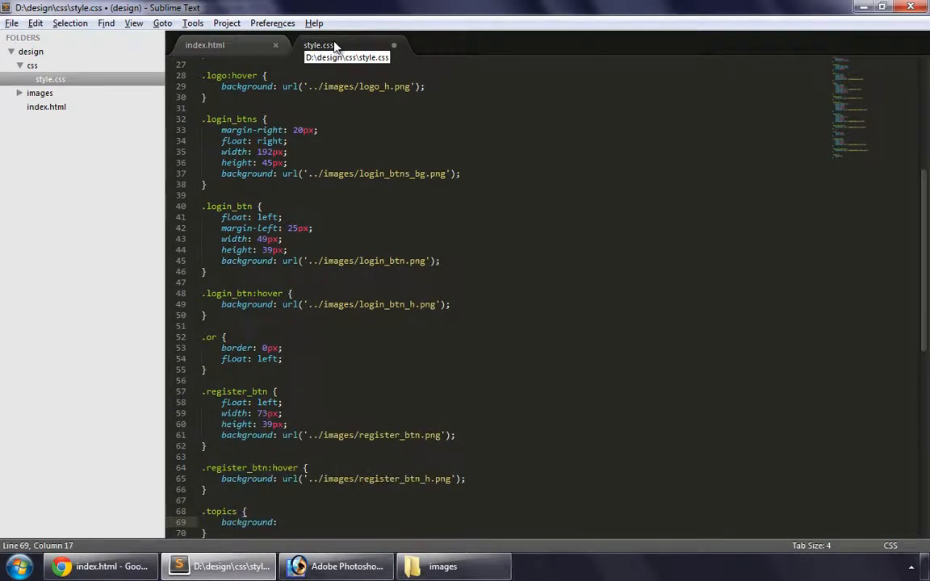
pyautogui.write('#EDFAFF;')
pyautogui.write('width: 915px;')
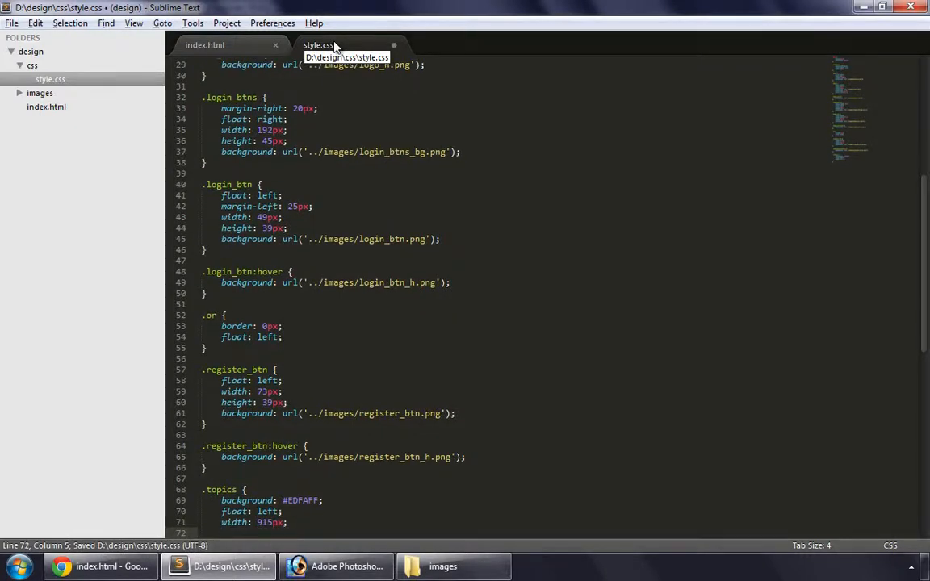
pyautogui.write('height:')
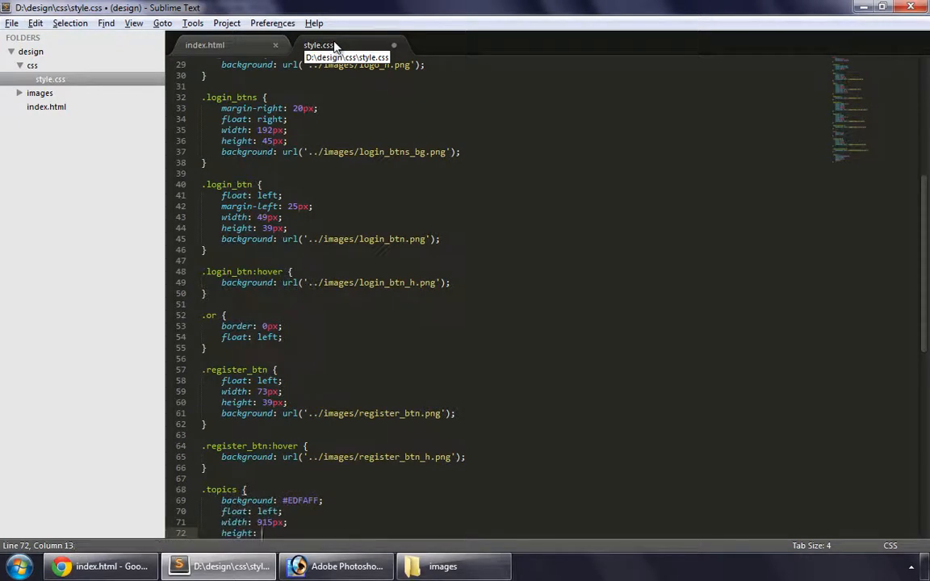
pyautogui.write('800px;')
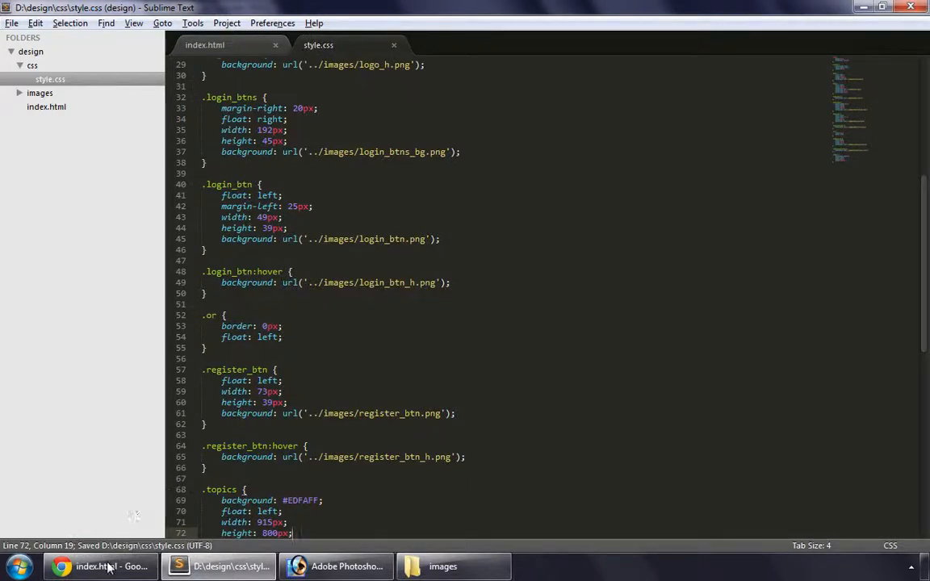
# Step: Reload the page in Chrome to preview the new topics box styles
pyautogui.click(62, 566)
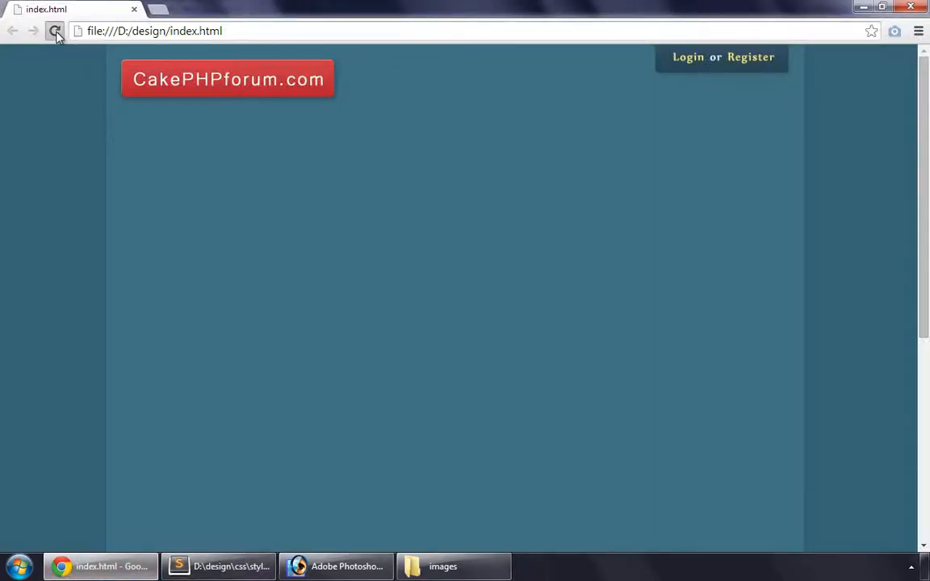
pyautogui.click(55, 31)
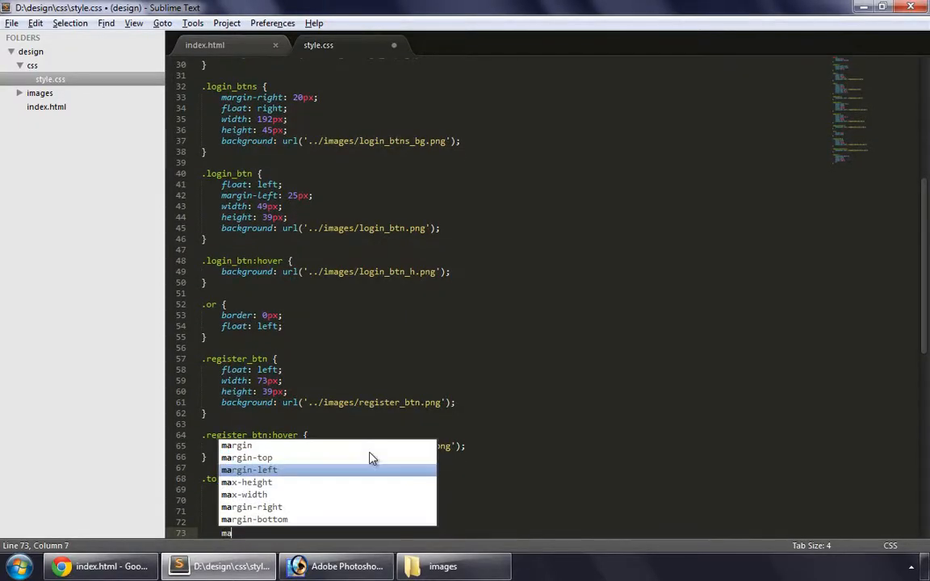
pyautogui.moveTo(371, 452)
pyautogui.write('rgin-left: 2px;')
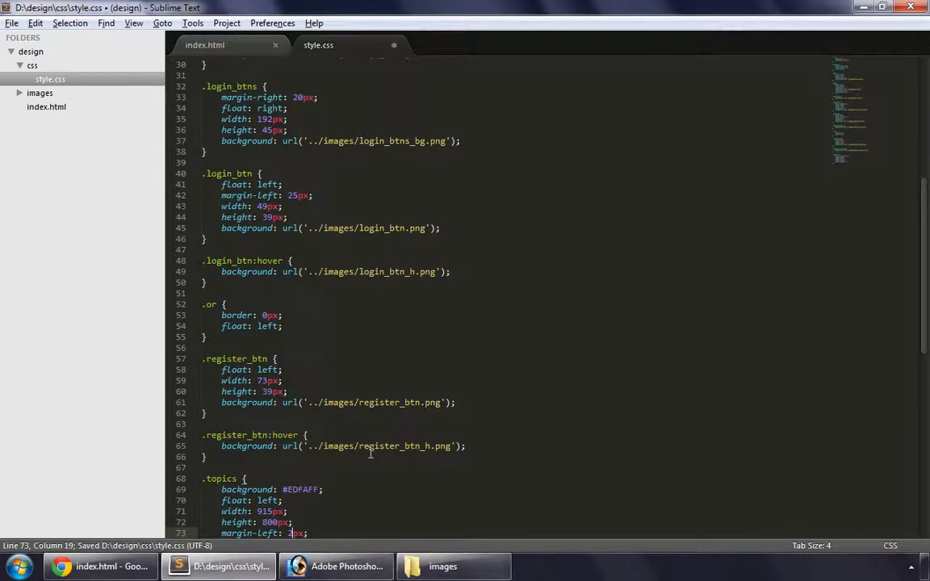
# Step: View the topics box with its new left margin in the browser preview
pyautogui.click(100, 565)
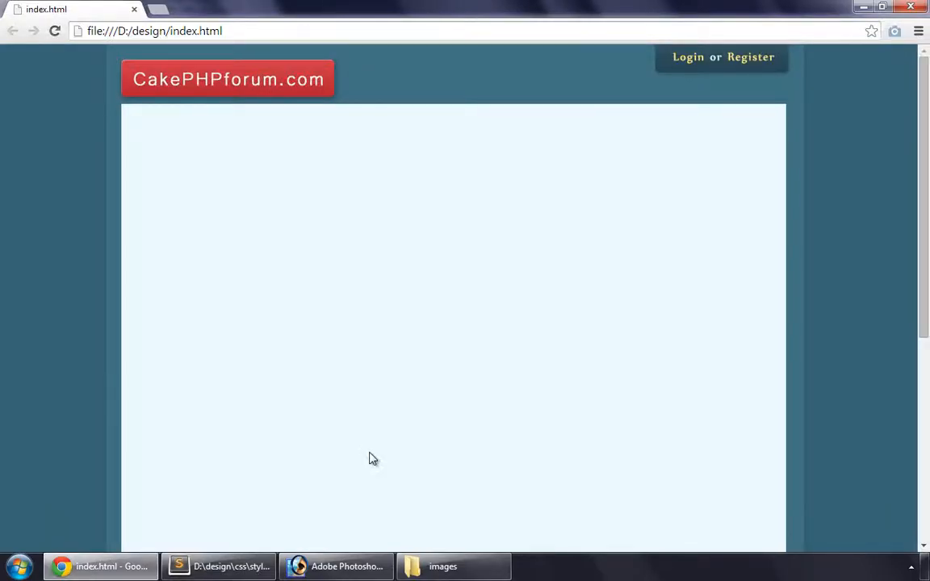
# Step: Add margin-top: 15px to .topics and inspect the box's square bottom edge in Chrome
pyautogui.click(218, 565)
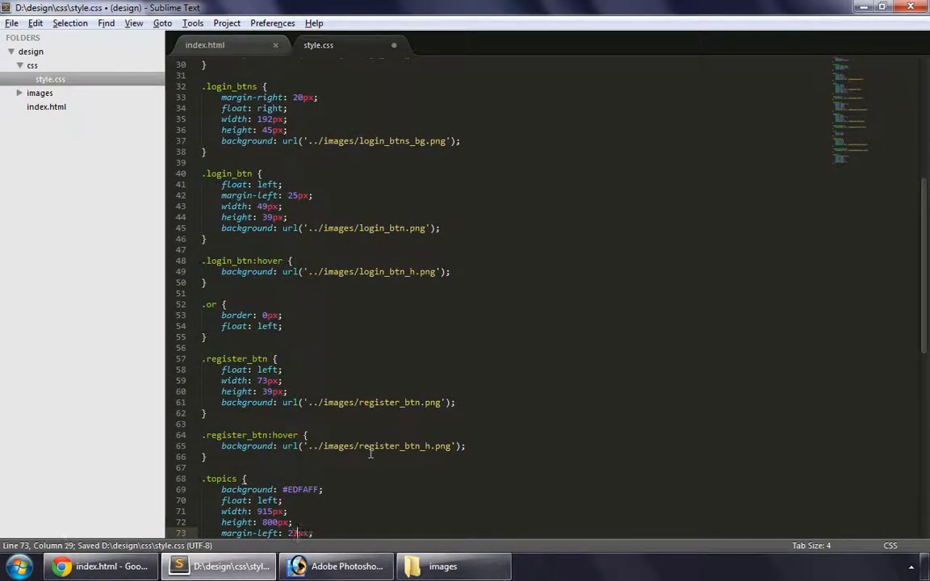
pyautogui.click(100, 565)
pyautogui.write('margin-top:')
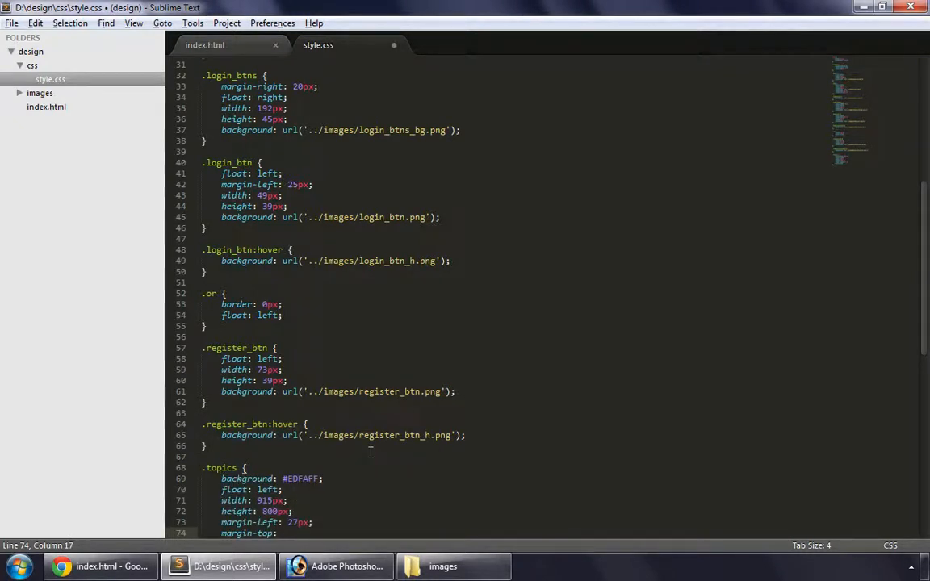
pyautogui.write('15px')
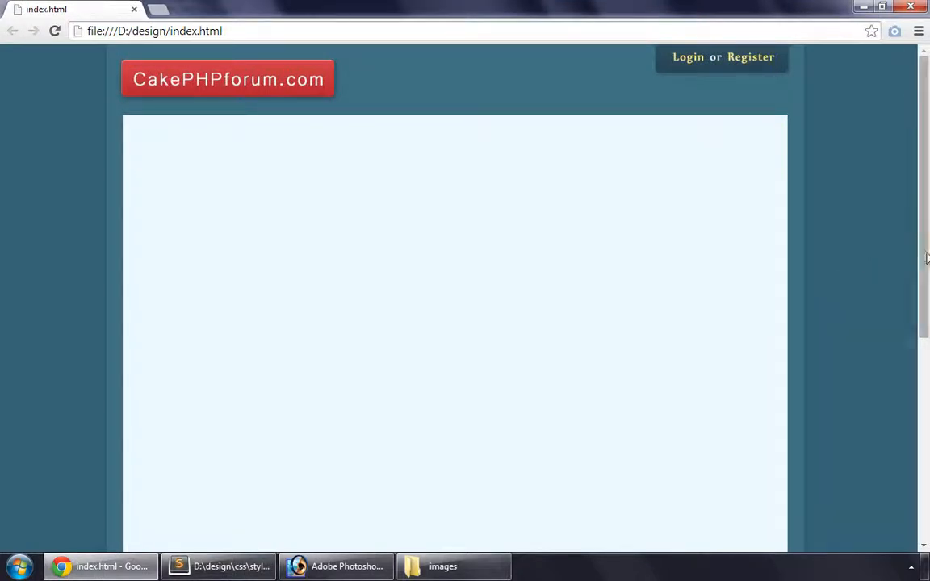
pyautogui.scroll(-3)
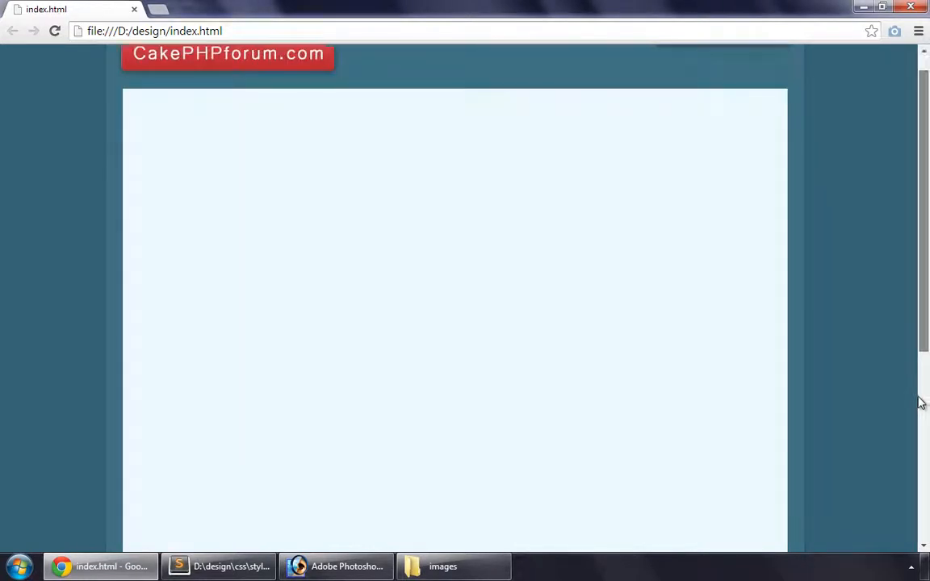
pyautogui.scroll(-3)
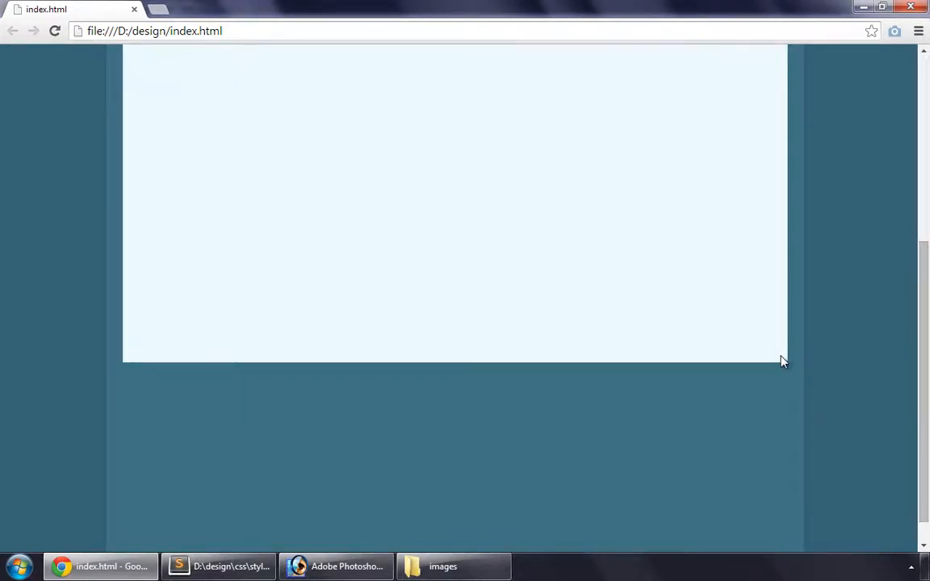
# Step: Back in the Photoshop design, slice the rounded bottom corner of the box
pyautogui.click(336, 565)
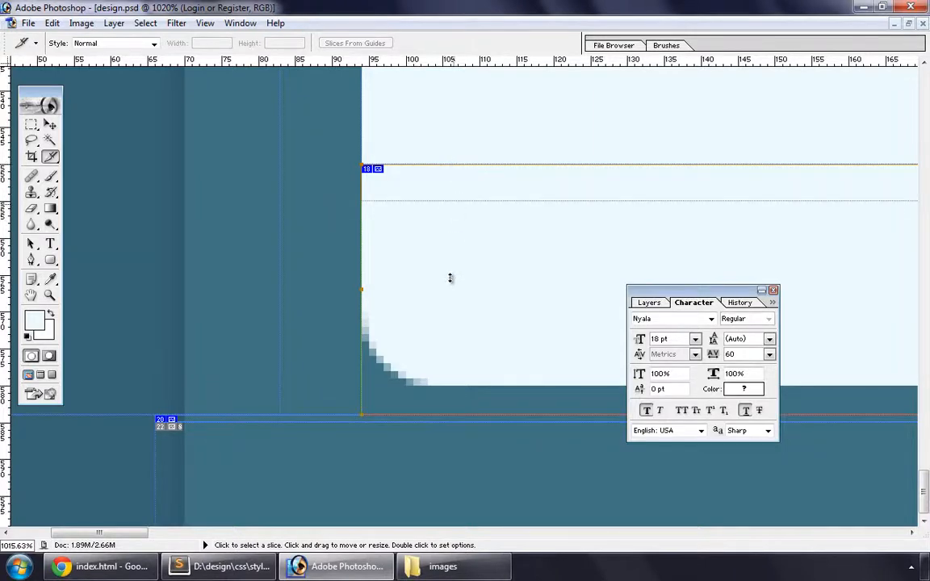
pyautogui.moveTo(451, 170); pyautogui.dragTo(452, 311)
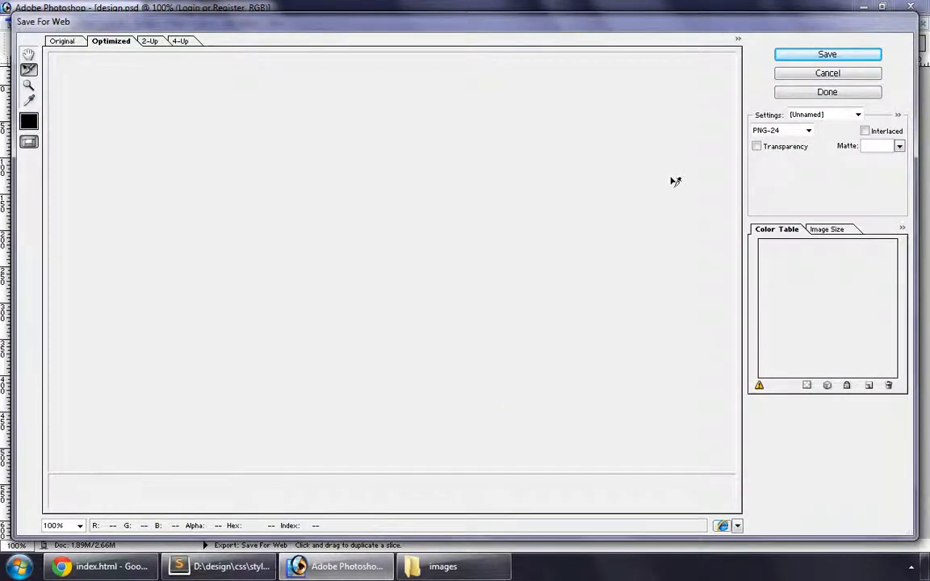
# Step: Save for Web into the images folder as HTML and Images, replacing the existing slice files
pyautogui.click(826, 54)
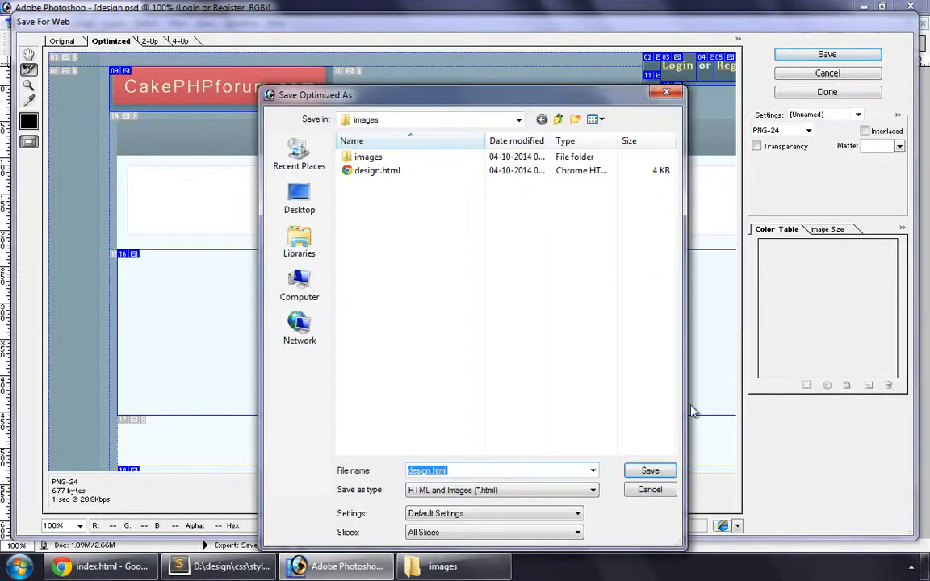
pyautogui.click(649, 471)
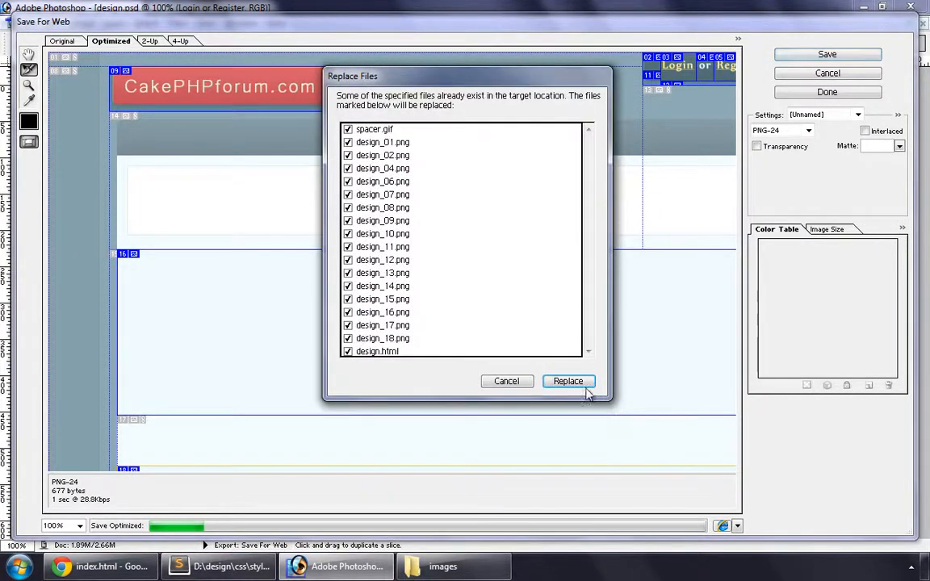
pyautogui.click(569, 381)
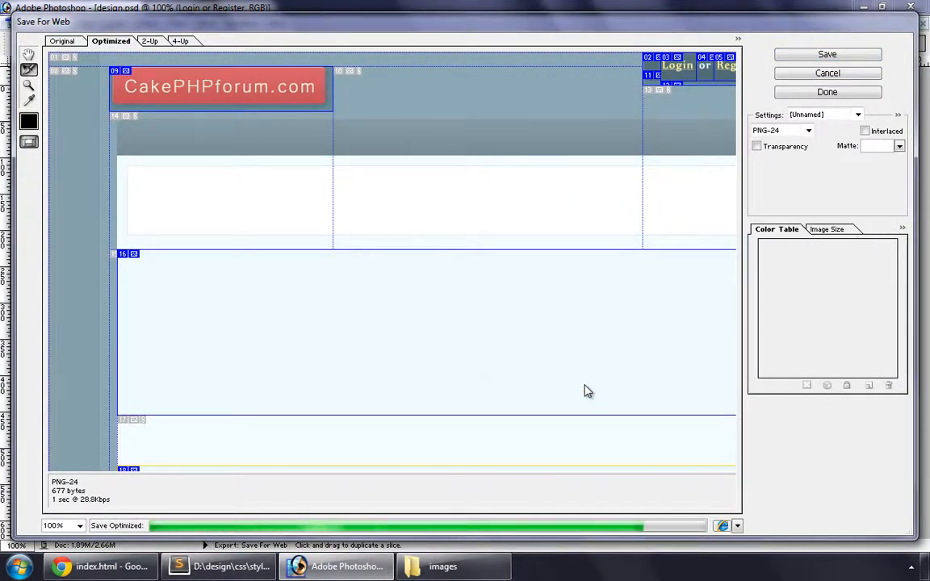
pyautogui.click(827, 90)
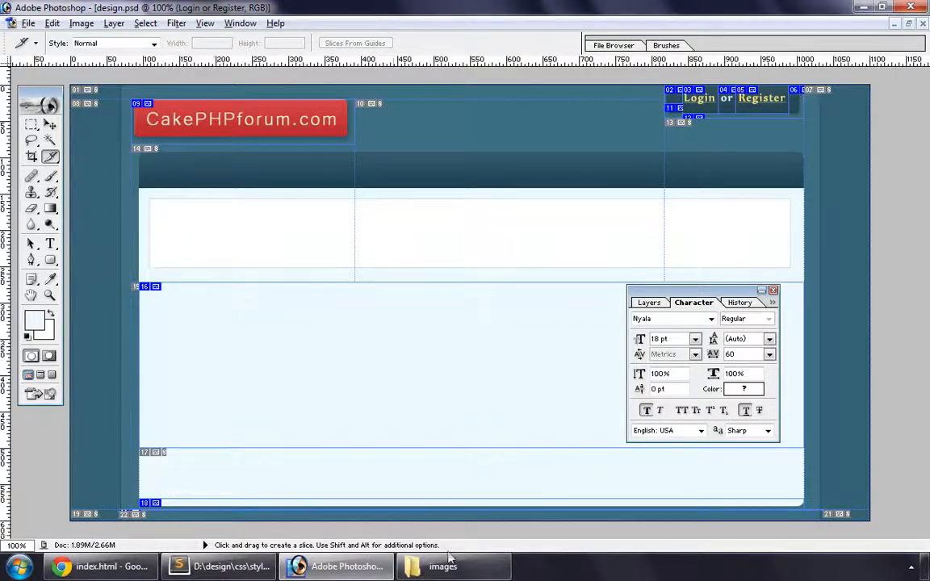
# Step: Rename the exported slice design_18.png in the images folder to topics_btm.png
pyautogui.click(442, 565)
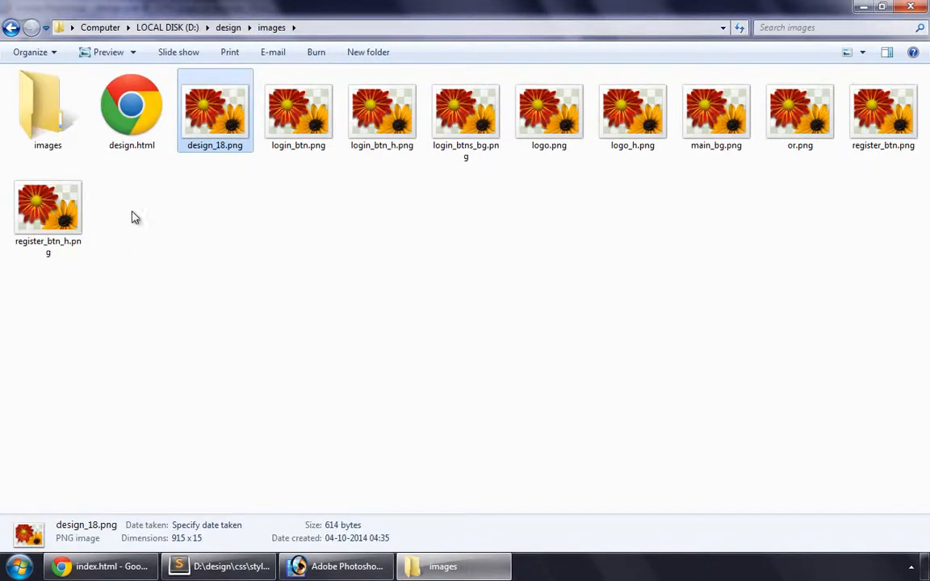
pyautogui.rightClick(214, 110)
pyautogui.write('topics_btn')
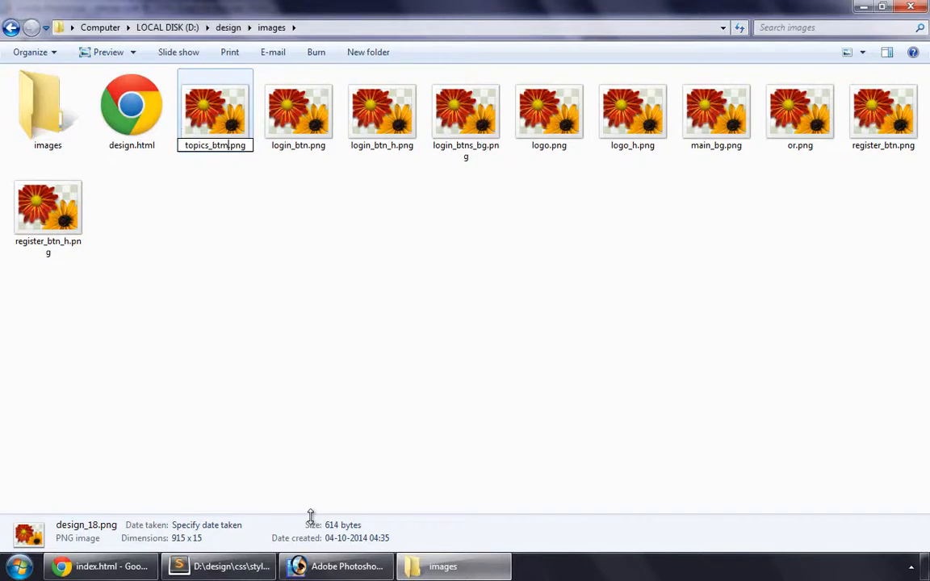
# Step: Nest <div class="topics_btm"></div> inside the topics div in index.html
pyautogui.click(218, 565)
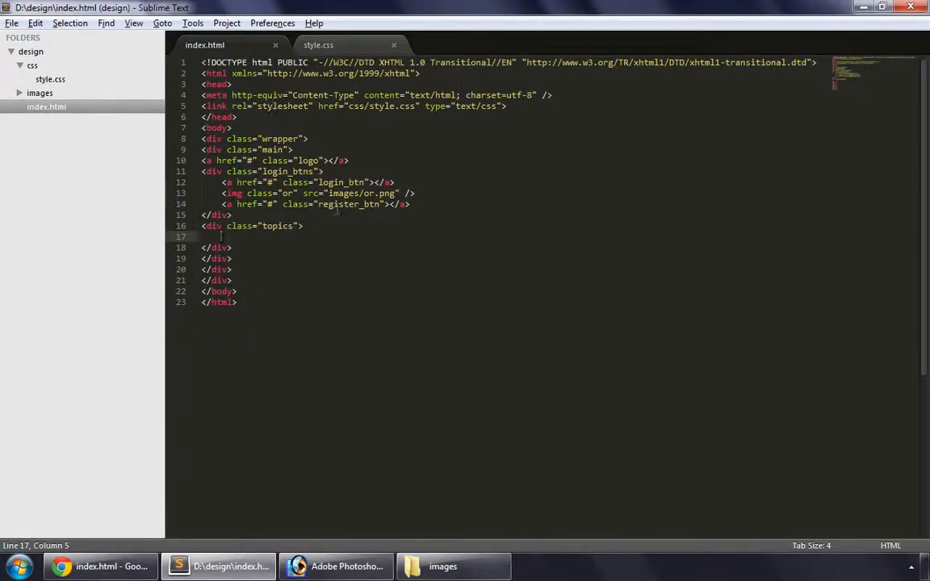
pyautogui.write('<div')
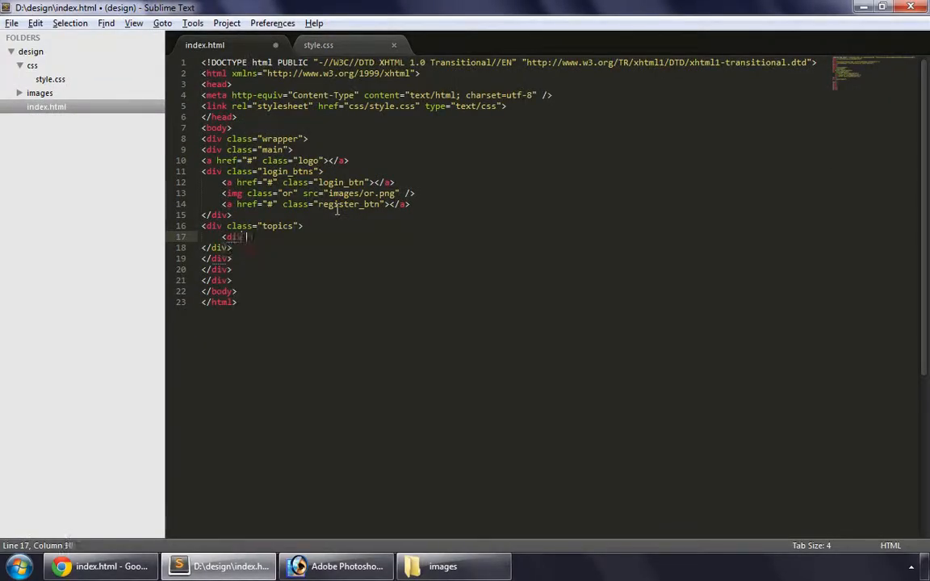
pyautogui.write('class')
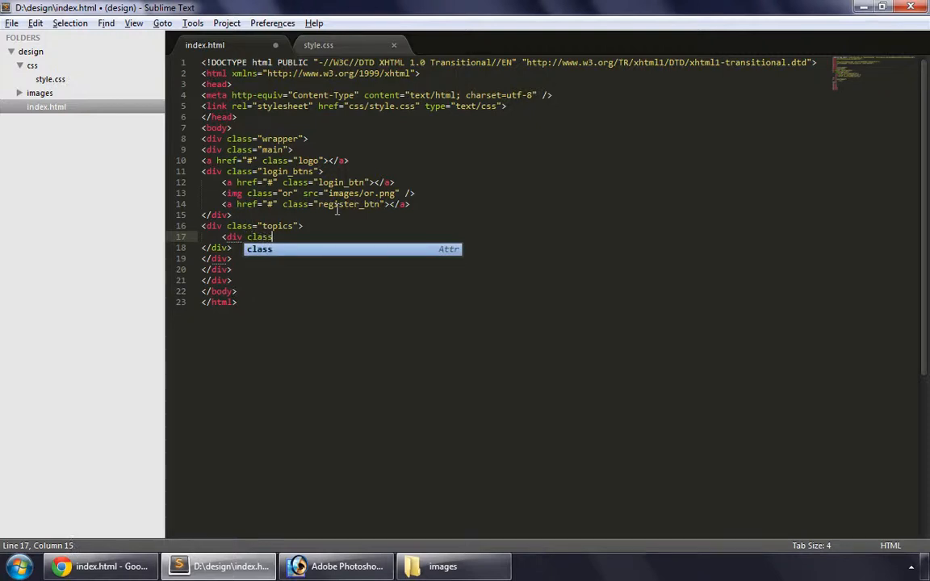
pyautogui.write('="topics_btm"></div>')
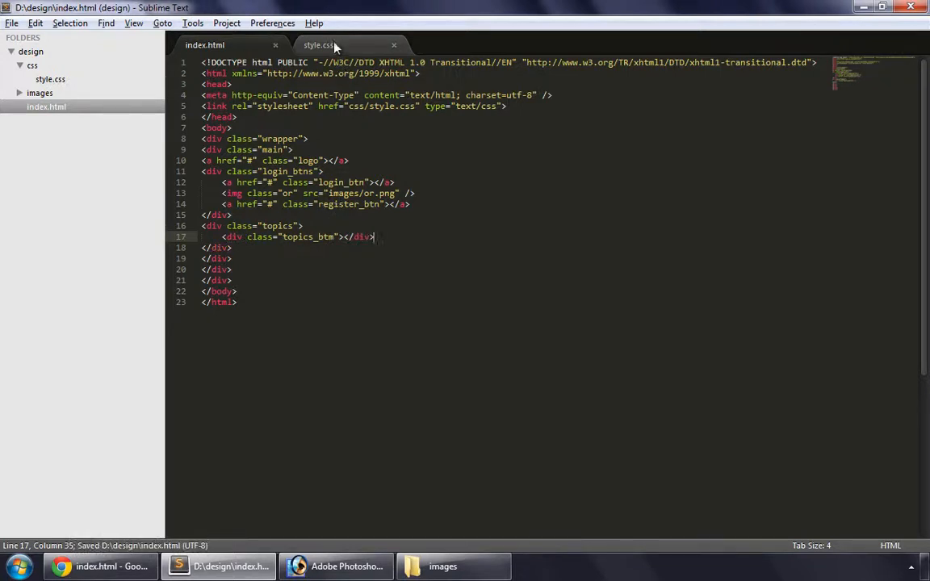
# Step: Style .topics_btm 915px wide, 15px tall with the topics_btm.png background, copying the file name from Explorer
pyautogui.click(319, 46)
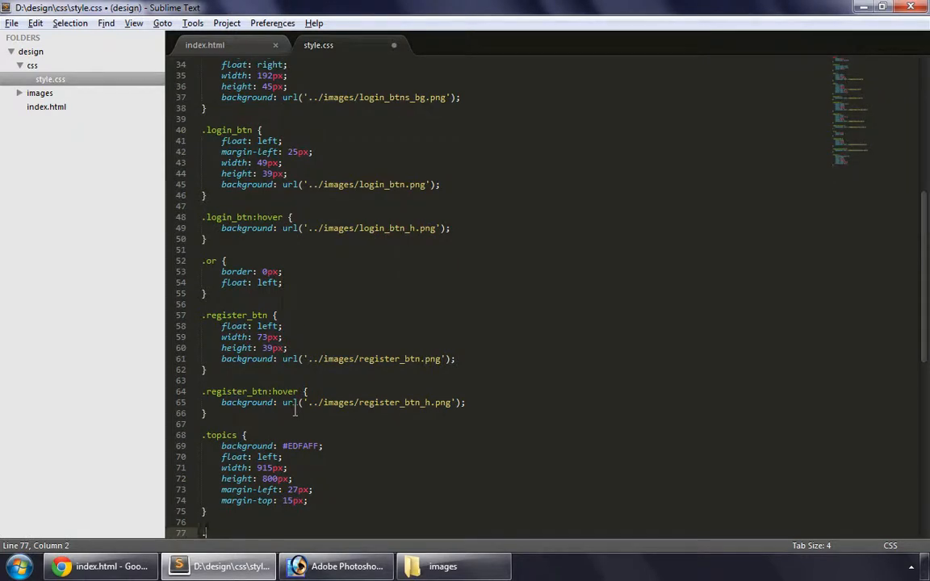
pyautogui.write('.topics_btm {')
pyautogui.write('float: le')
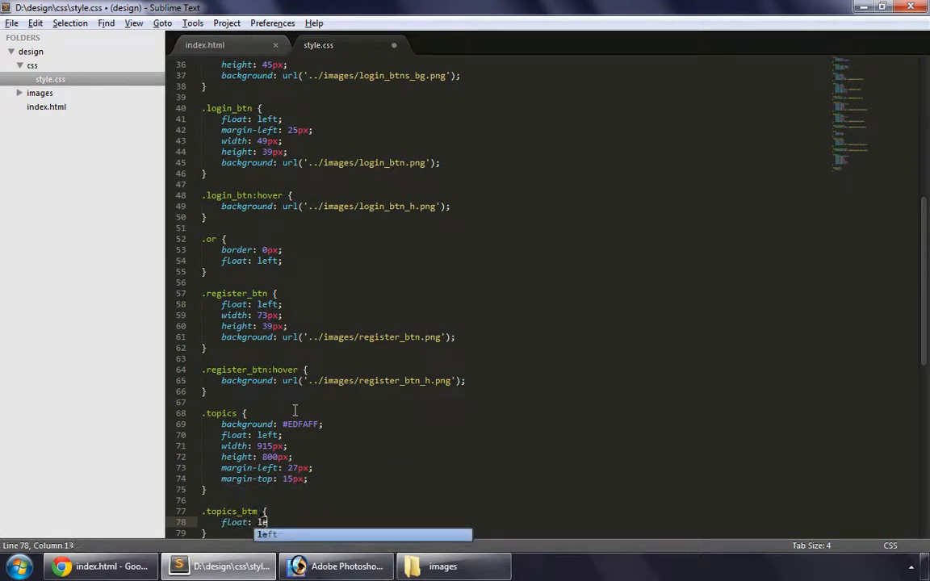
pyautogui.write('width: 915px;')
pyautogui.write('height: 15px;')
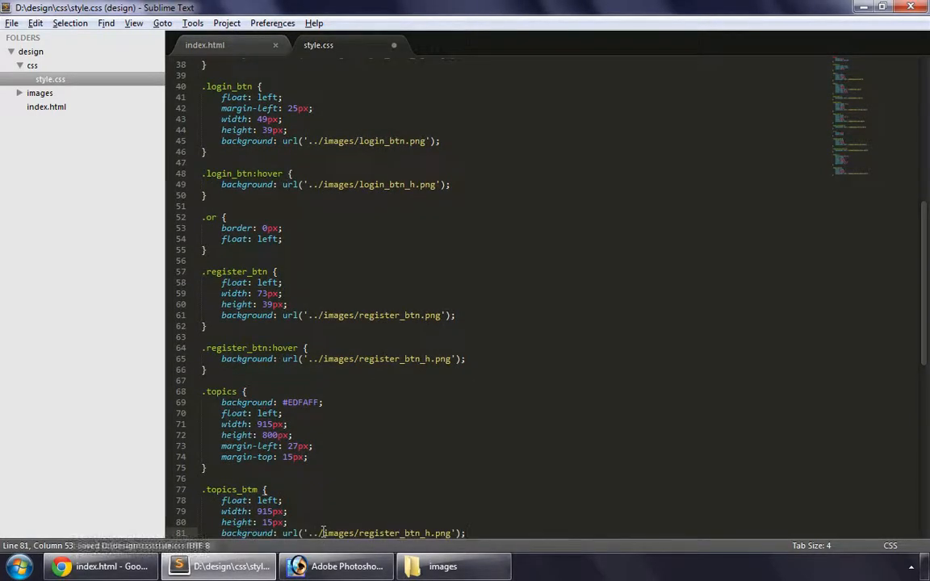
pyautogui.click(442, 565)
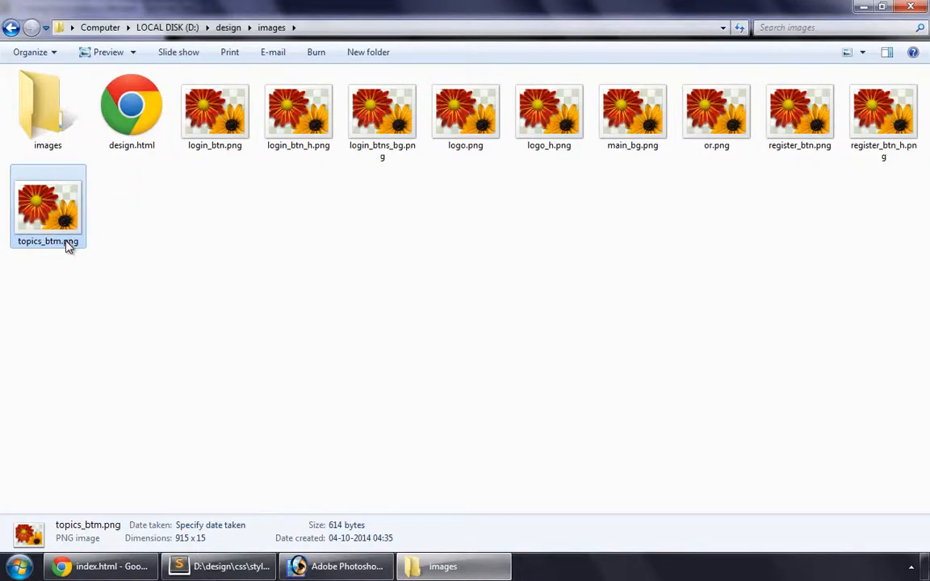
pyautogui.click(47, 240)
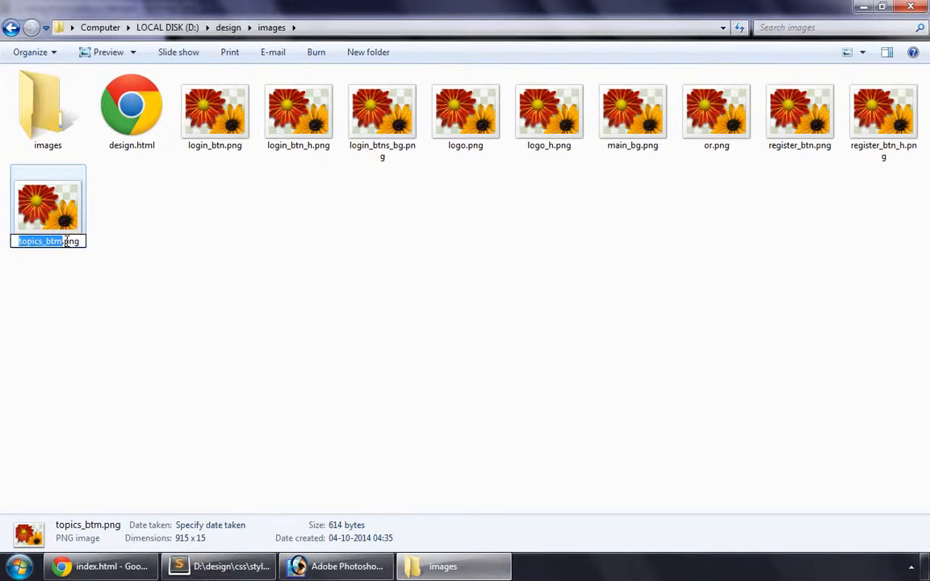
pyautogui.click(217, 565)
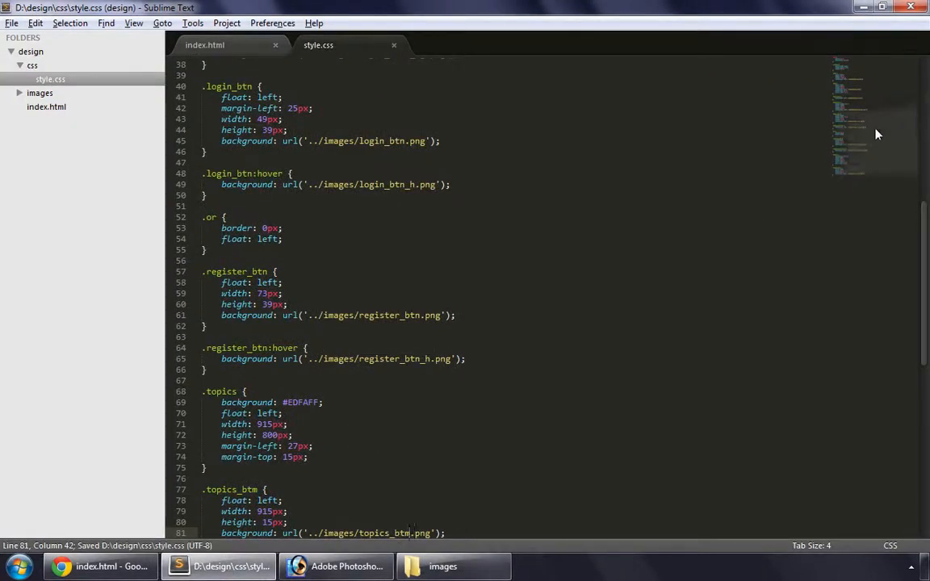
# Step: Make .topics position: relative and pin .topics_btm with position: absolute; bottom: 0px; save
pyautogui.scroll(-3)
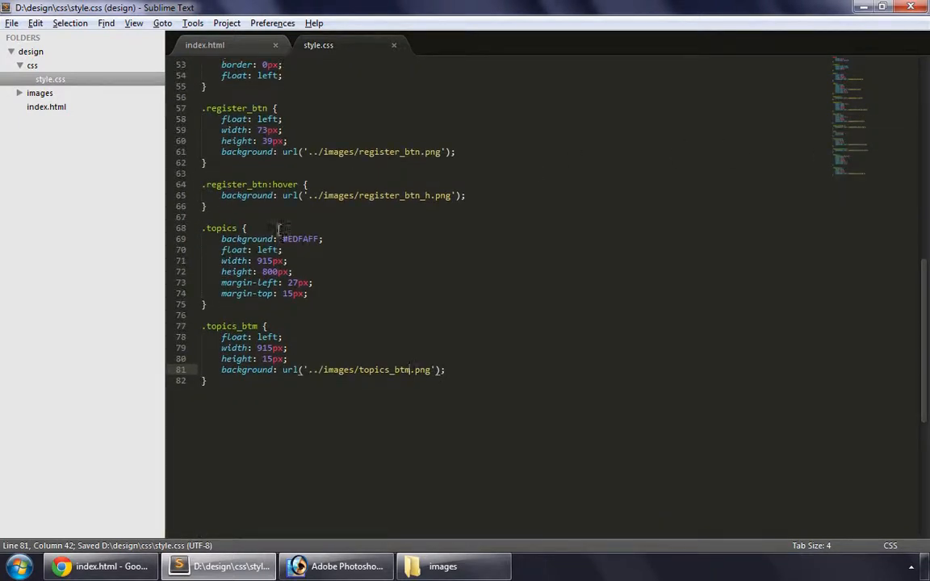
pyautogui.press('enter')
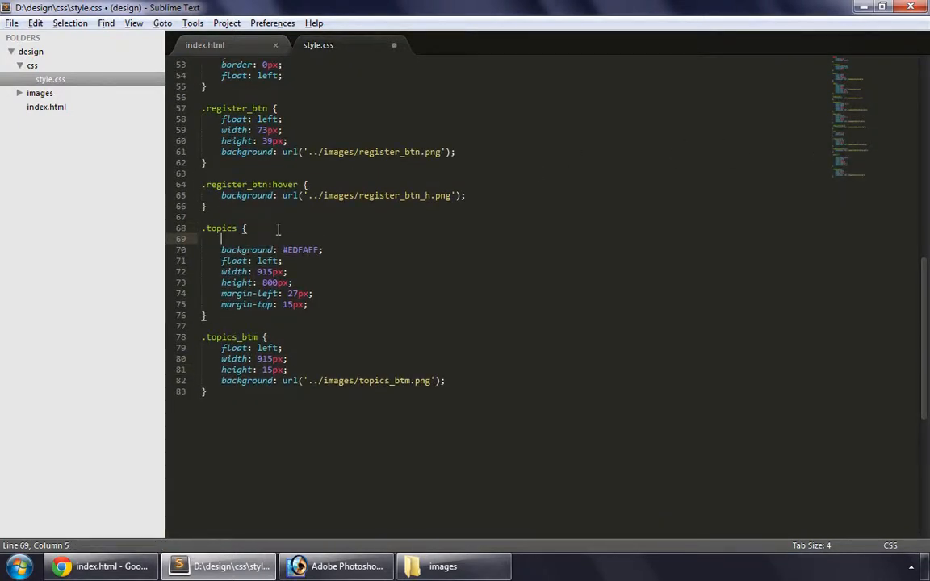
pyautogui.write('position: relative;')
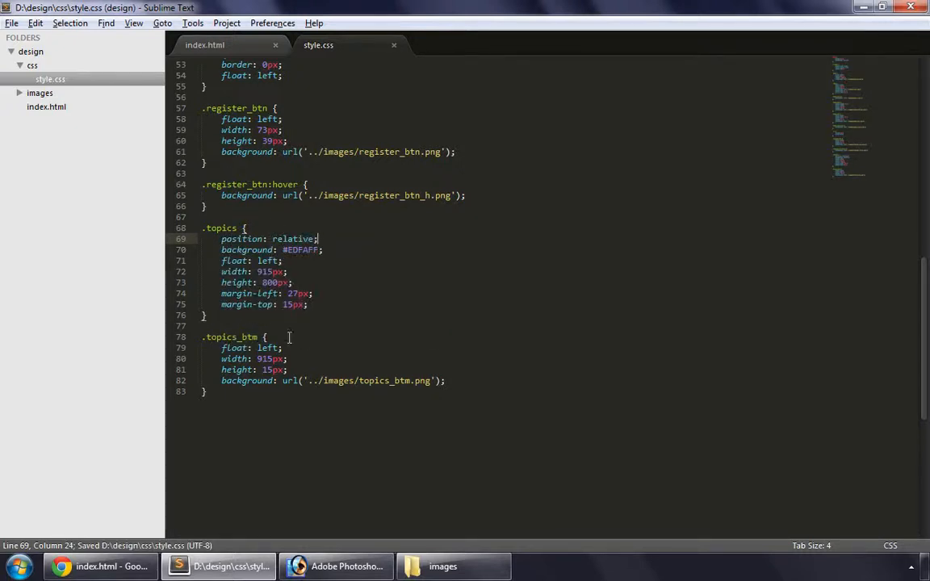
pyautogui.write('position:')
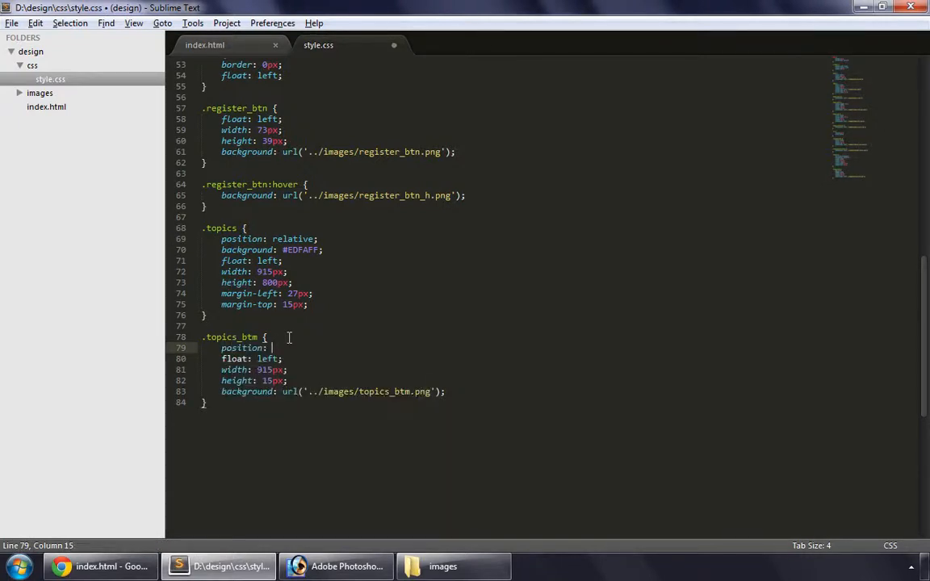
pyautogui.write('a')
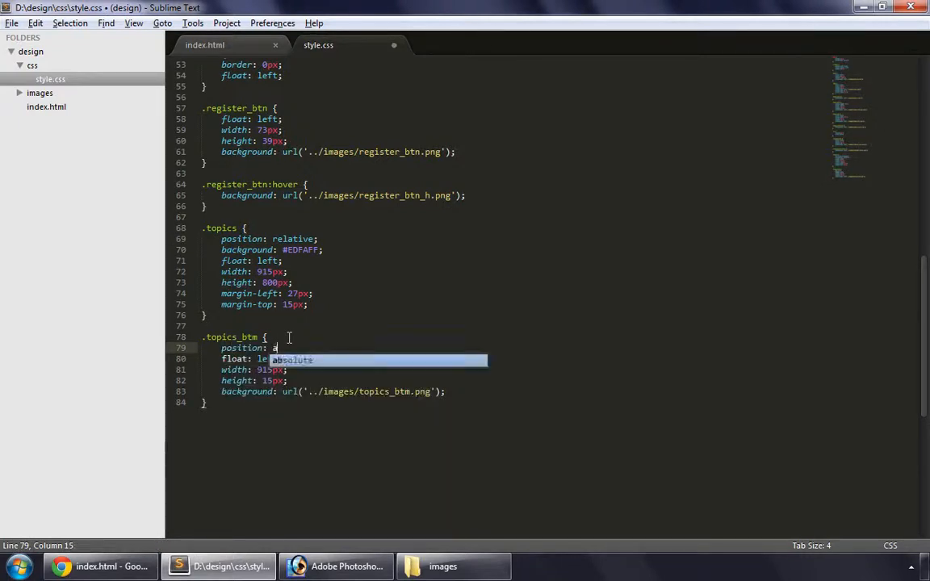
pyautogui.press('Tab')
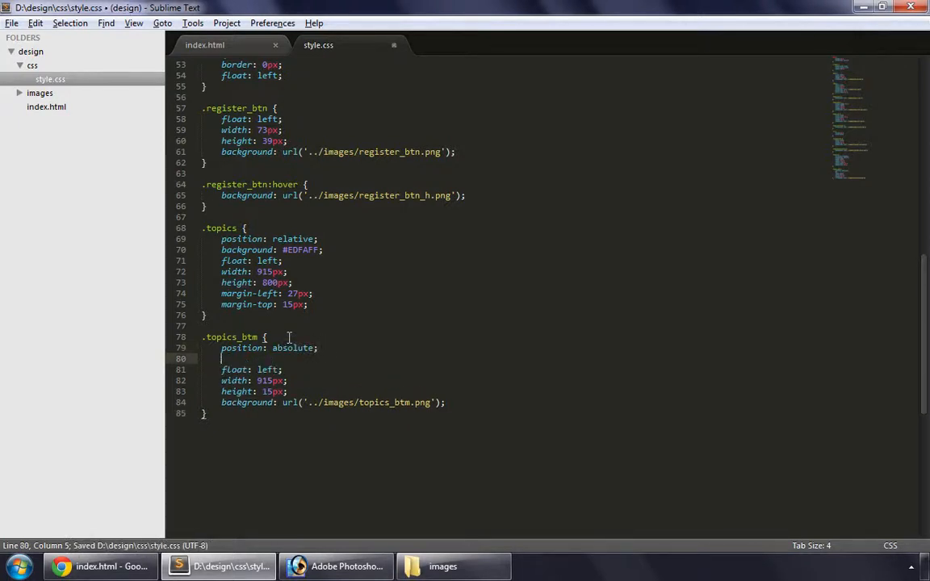
pyautogui.write('b')
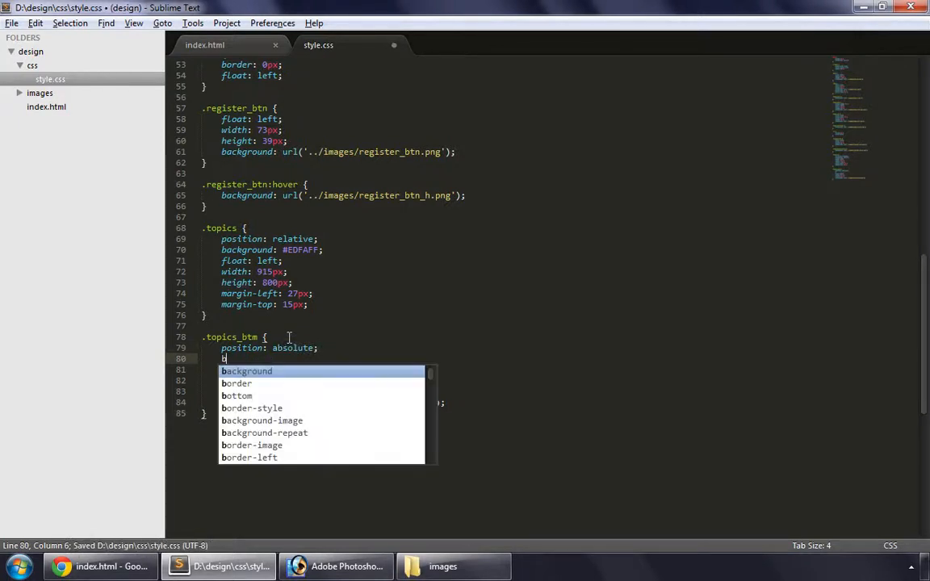
pyautogui.write('ottom: 0p')
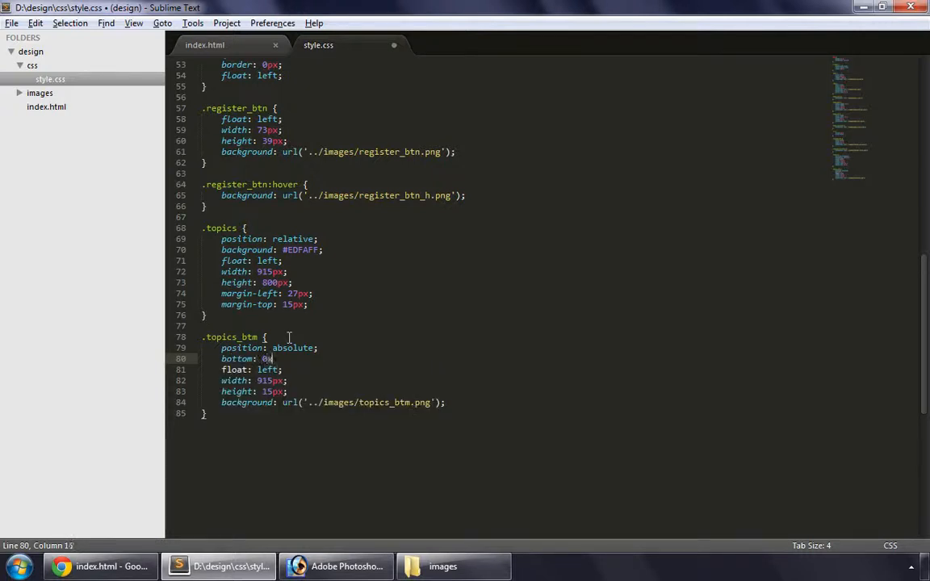
pyautogui.press('BackSpace')
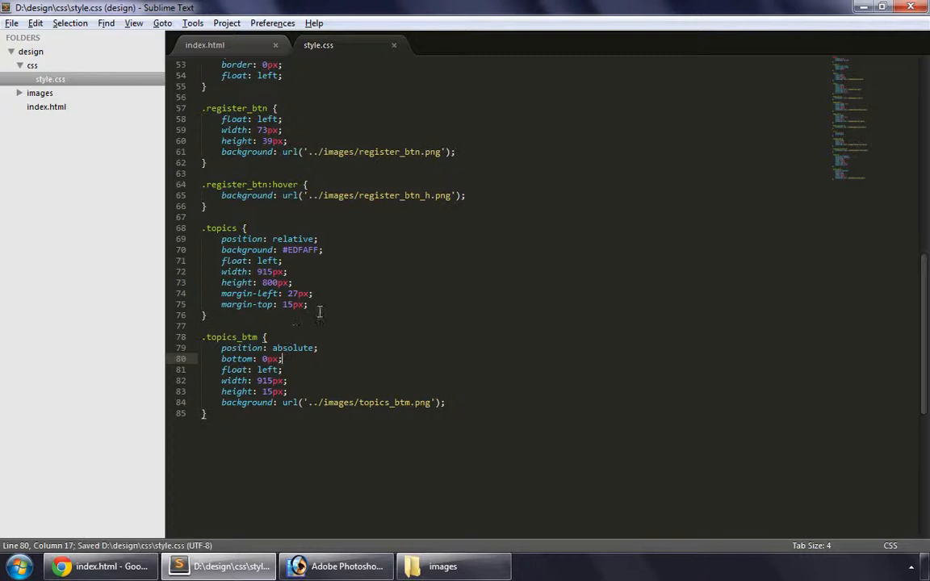
# Step: Add padding-bottom: 15px to the .topics rule
pyautogui.press('enter')
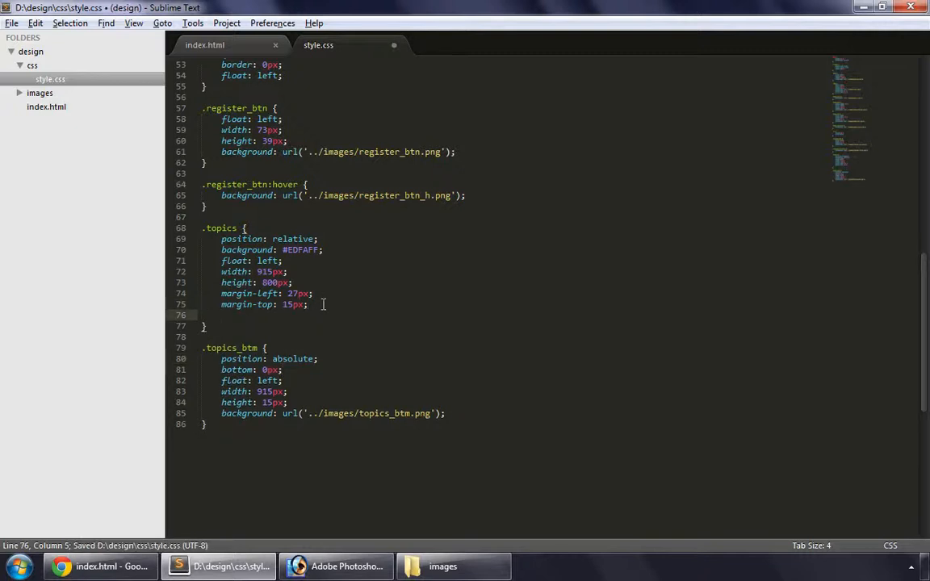
pyautogui.write('padding-bottom:')
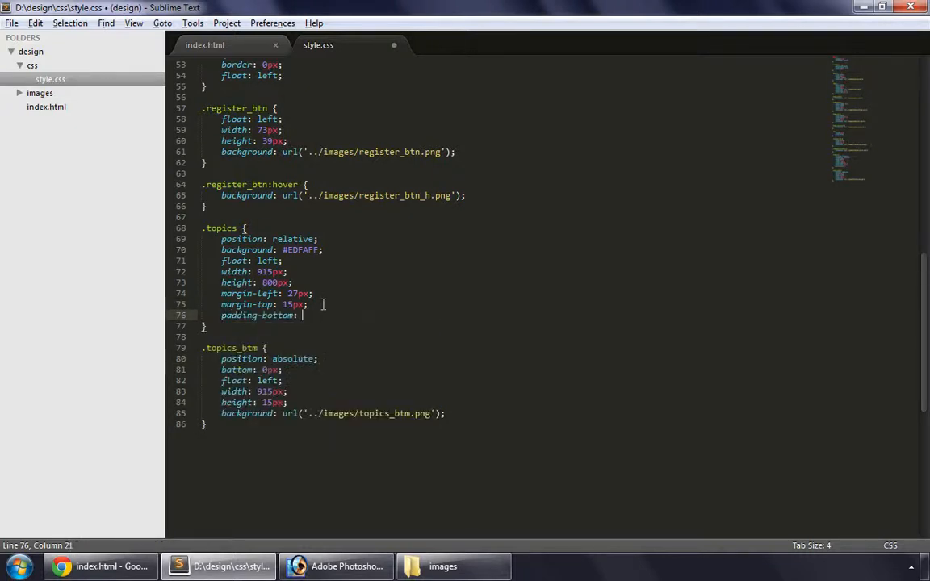
pyautogui.write('15px;')
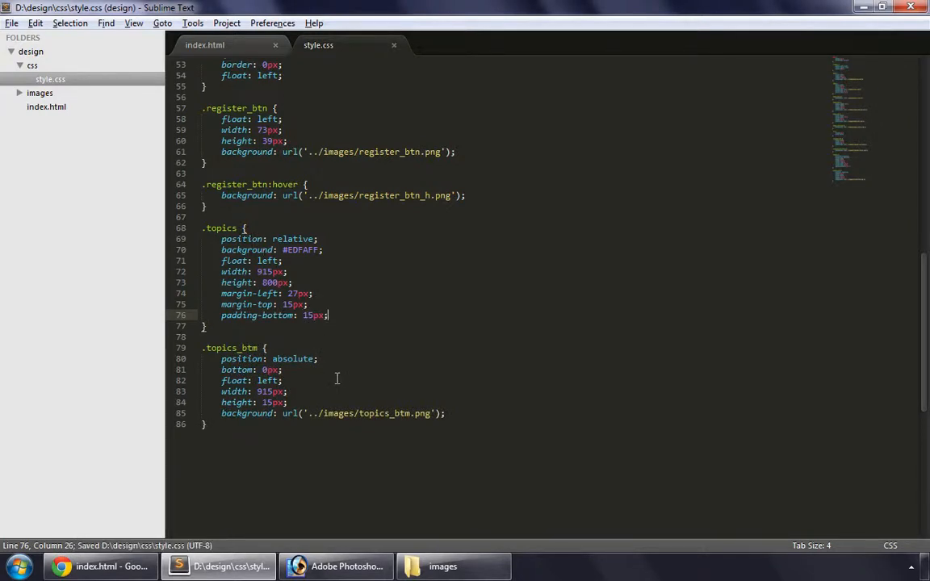
pyautogui.click(100, 565)
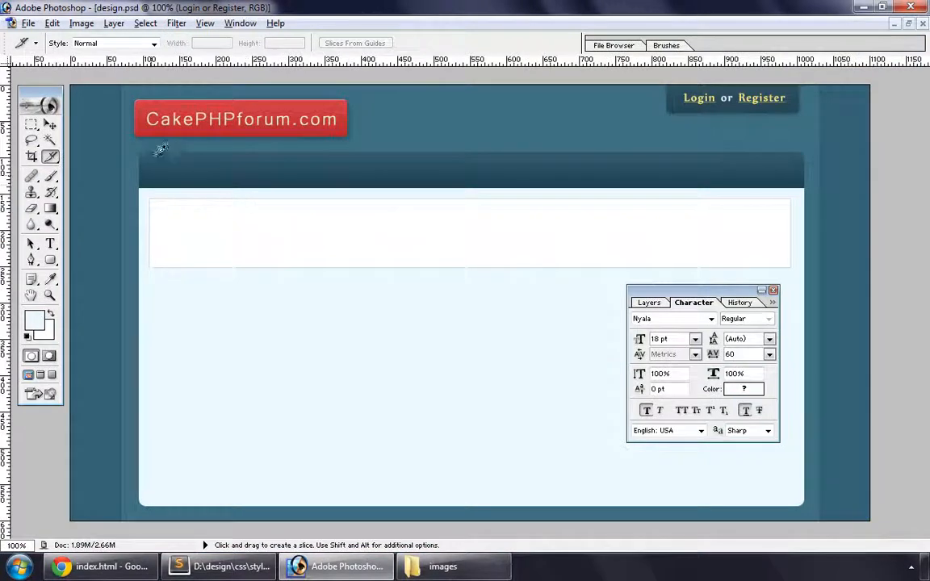
pyautogui.moveTo(250, 166)
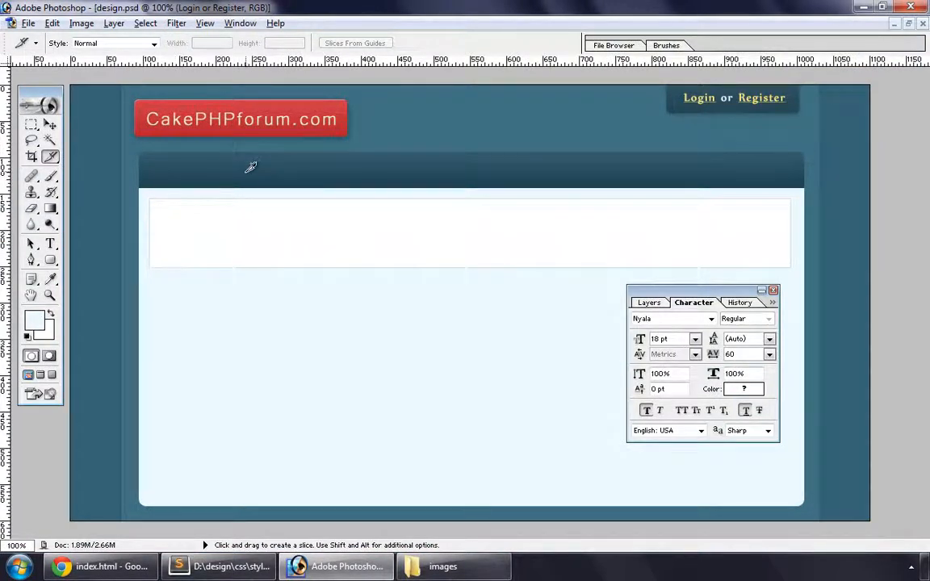